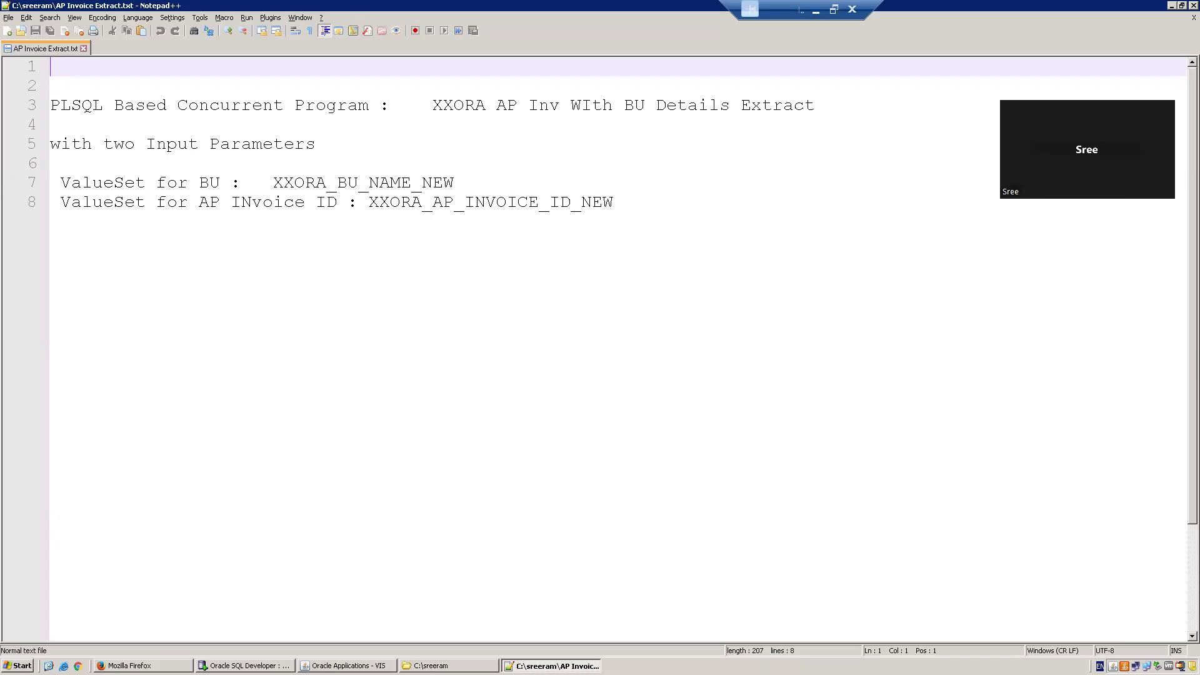
- Search XX%Extract% and pick XXORA AP Inv With BU Details Extract as the request name
click(345, 665)
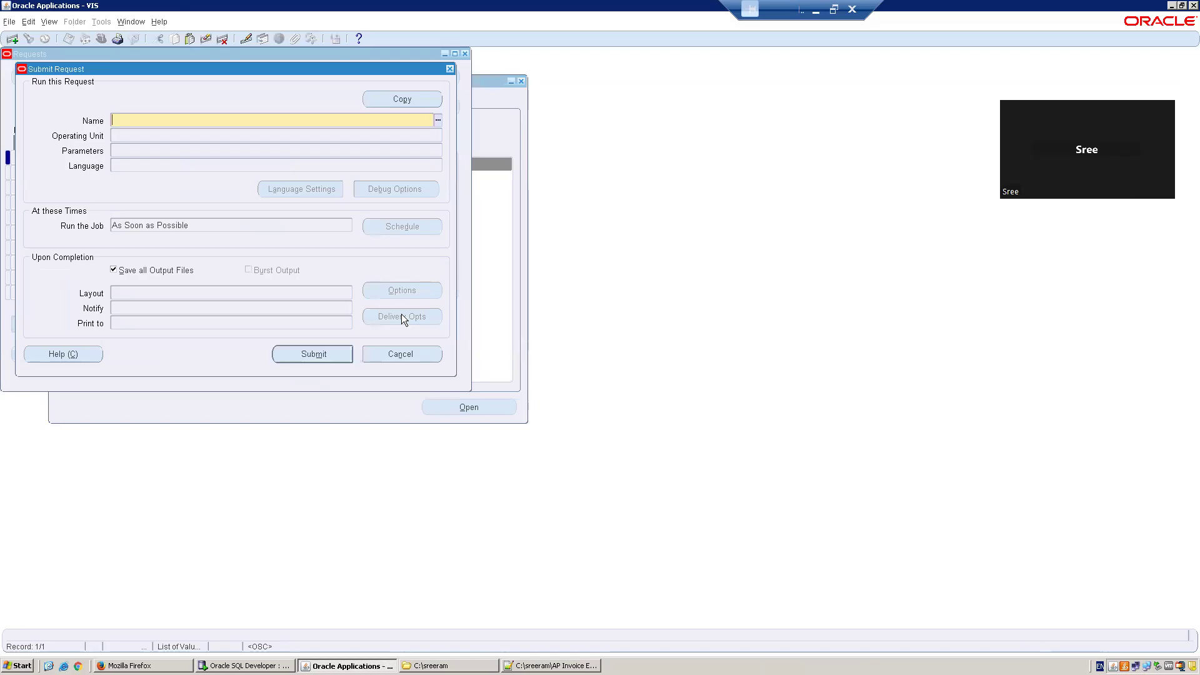
text(XX%Extract%)
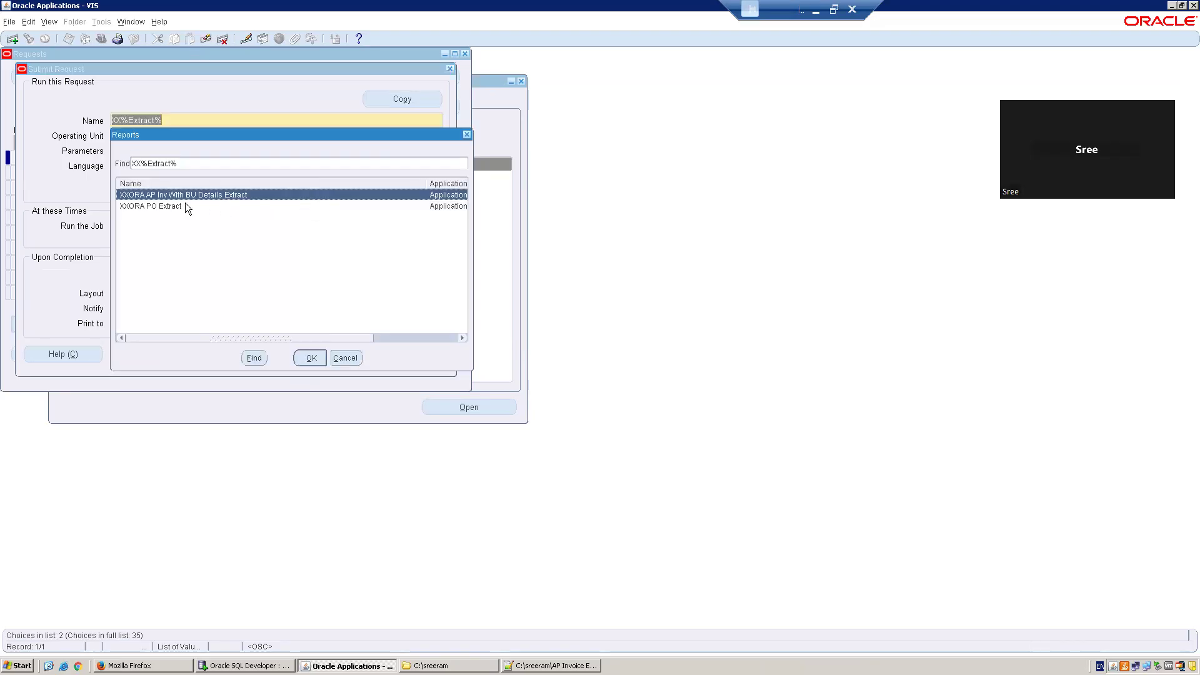
mouse_move(216, 201)
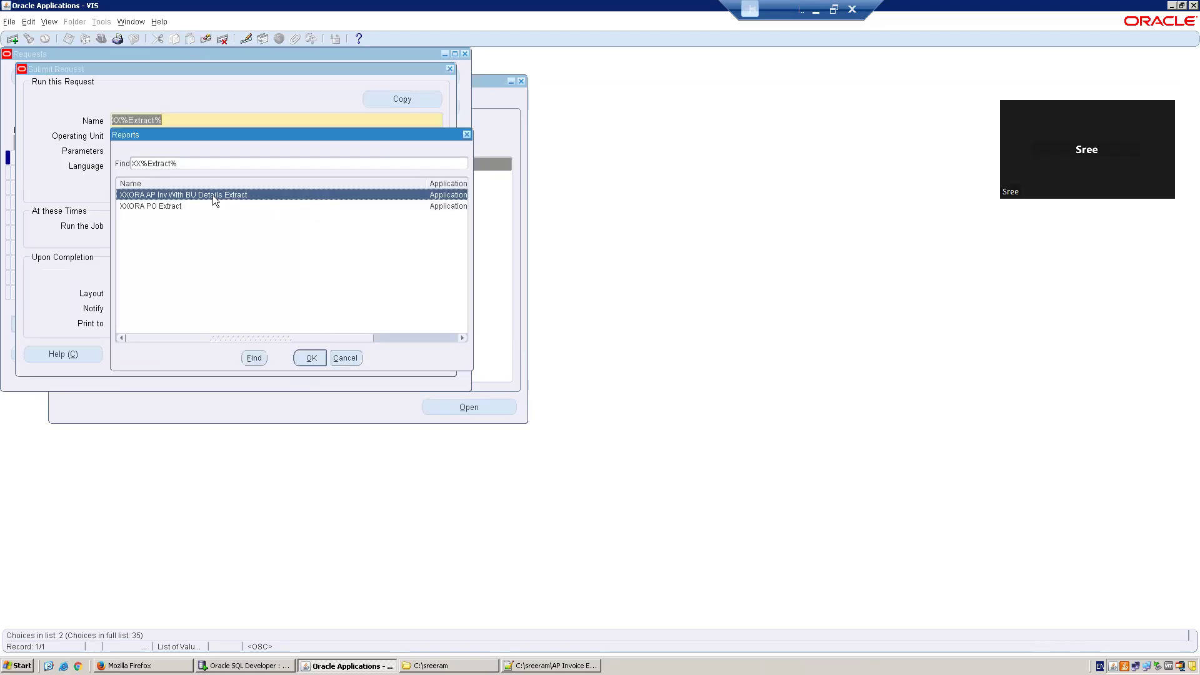
click(309, 357)
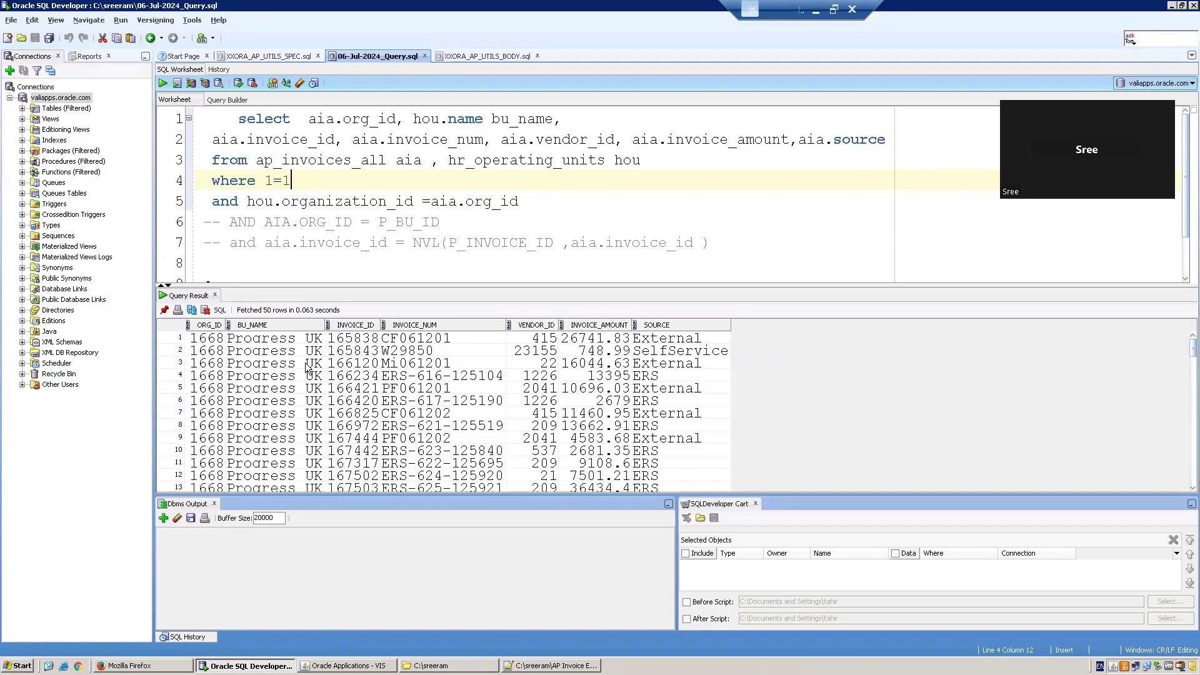
- Filter the invoice query on ORG_ID 204, run it and pick an invoice from the results
double_click(273, 349)
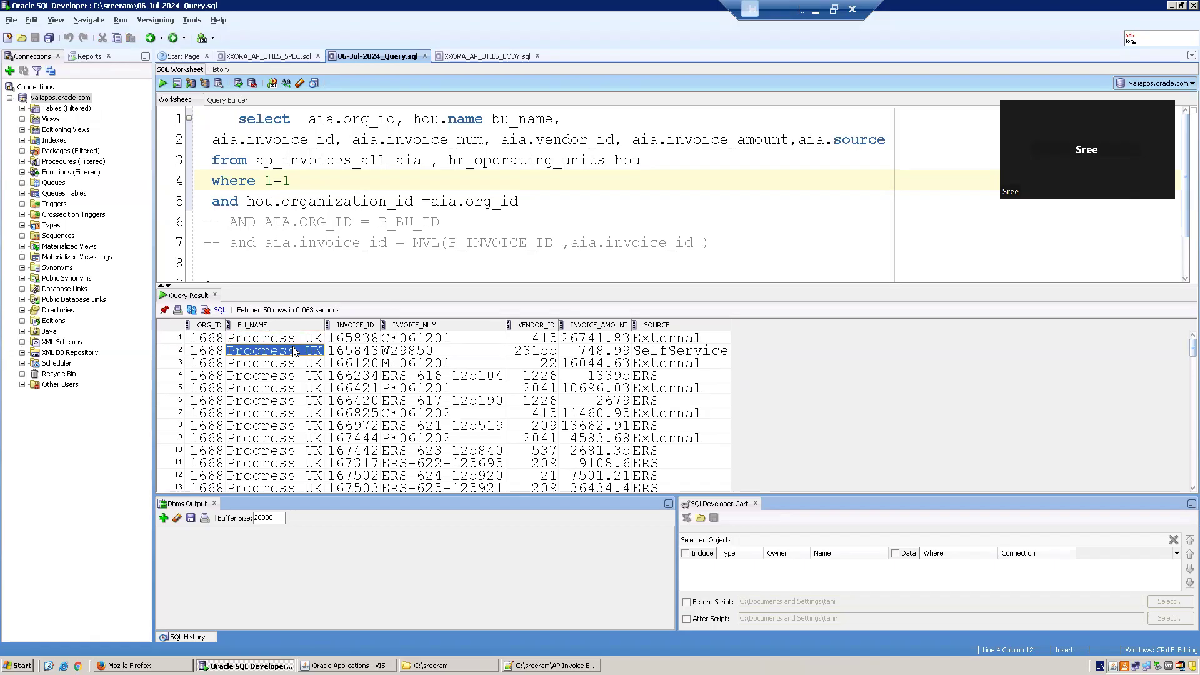
scroll(down, 3)
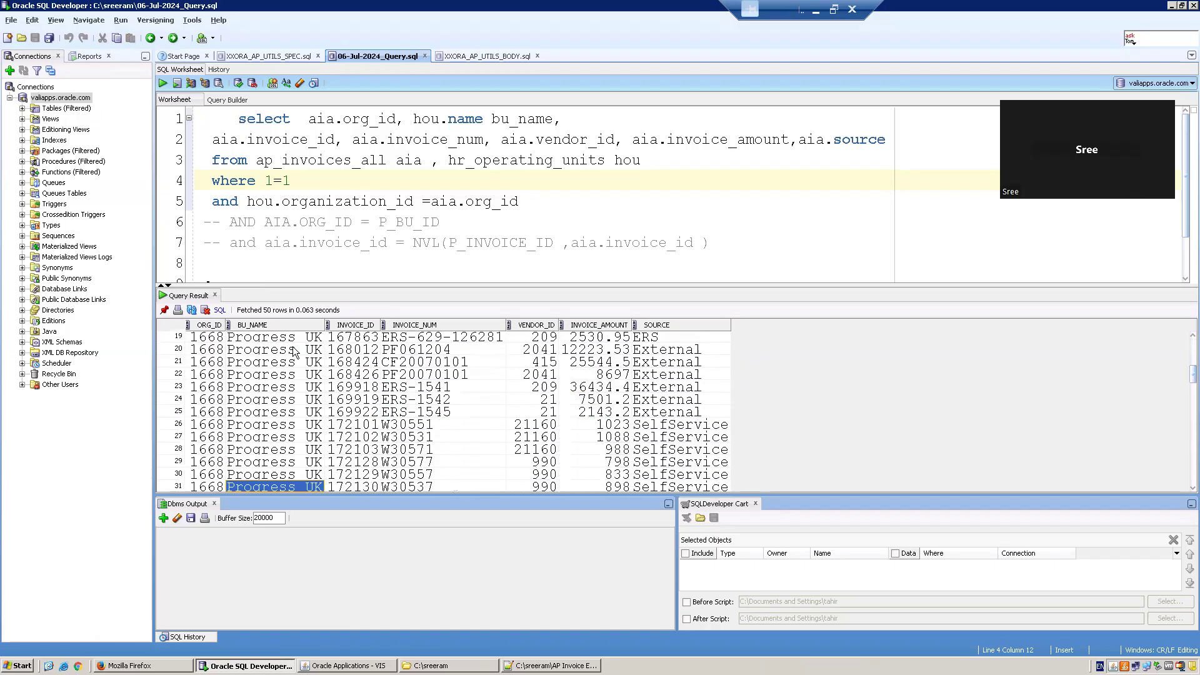
scroll(down, 3)
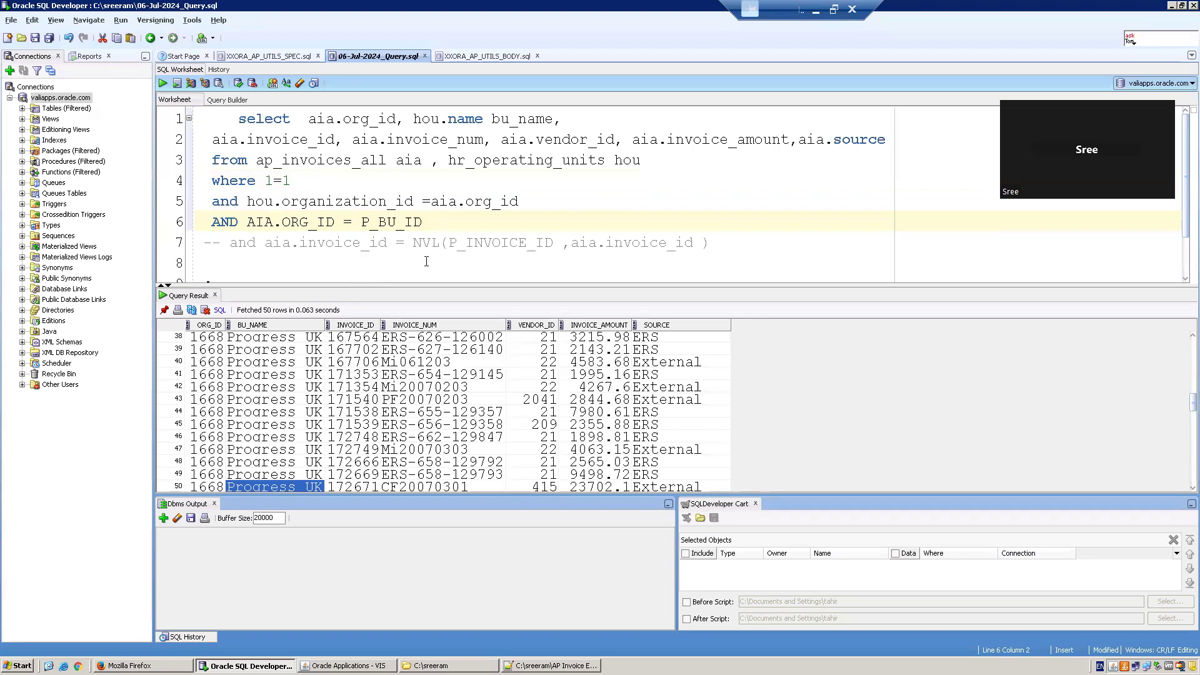
text(204)
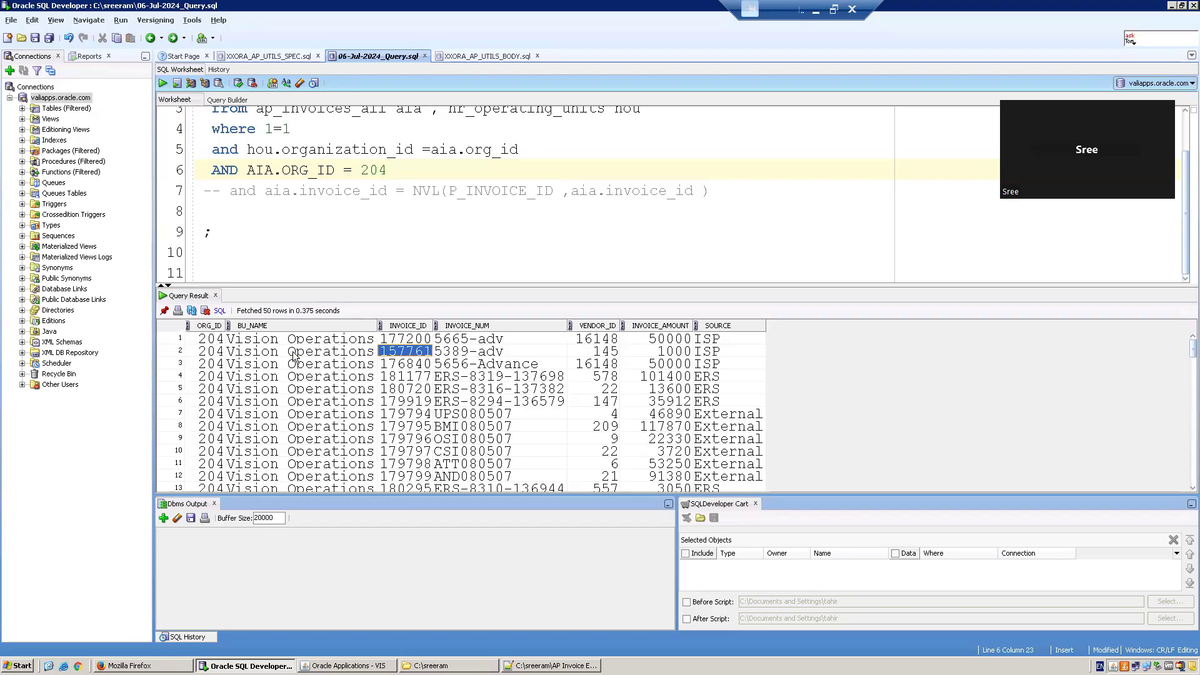
click(346, 665)
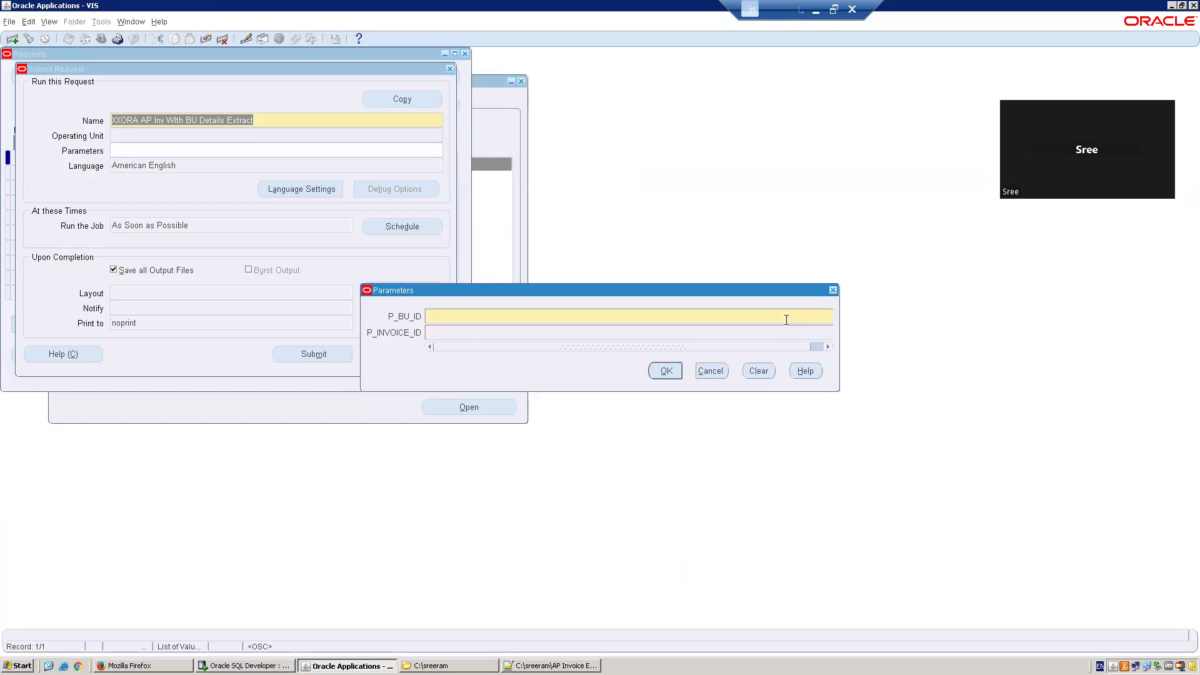
- Choose Vision Operations for P_BU_ID and look up an invoice number in the query results
click(628, 316)
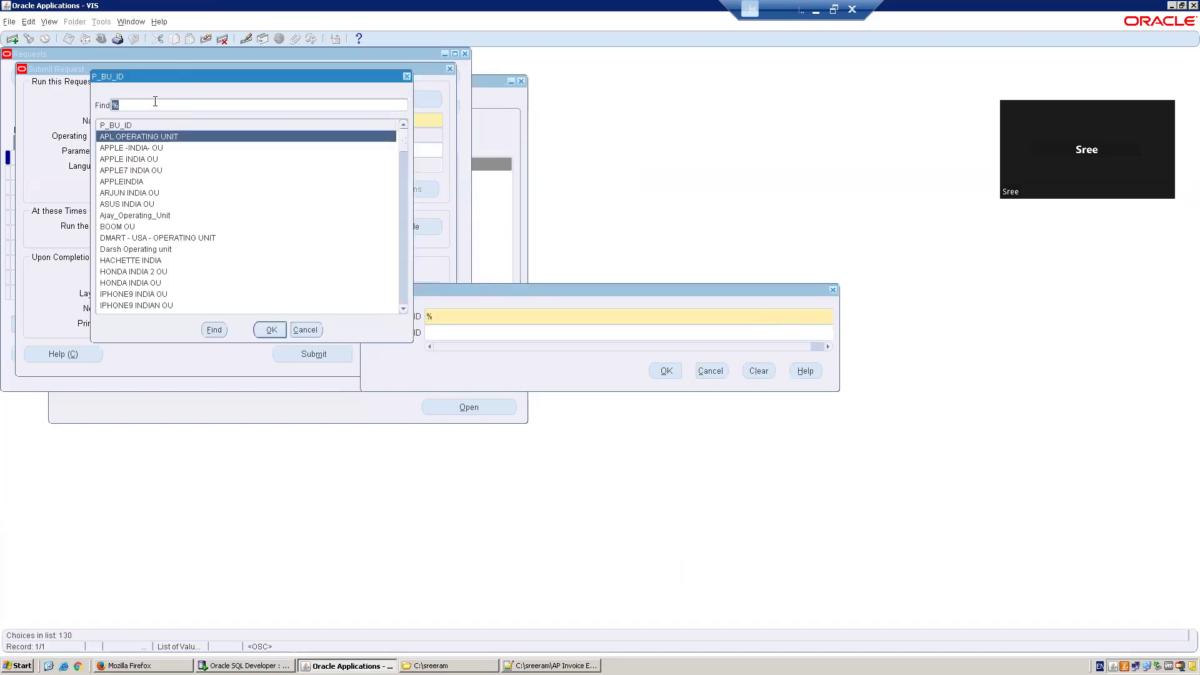
click(269, 329)
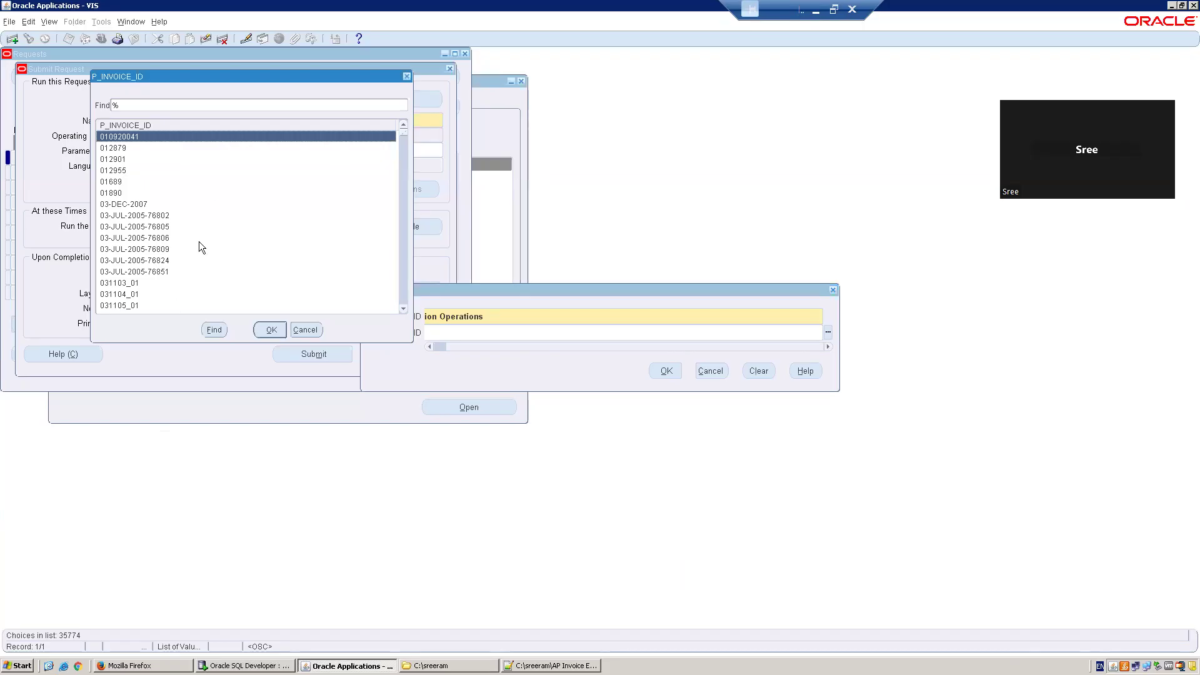
click(246, 664)
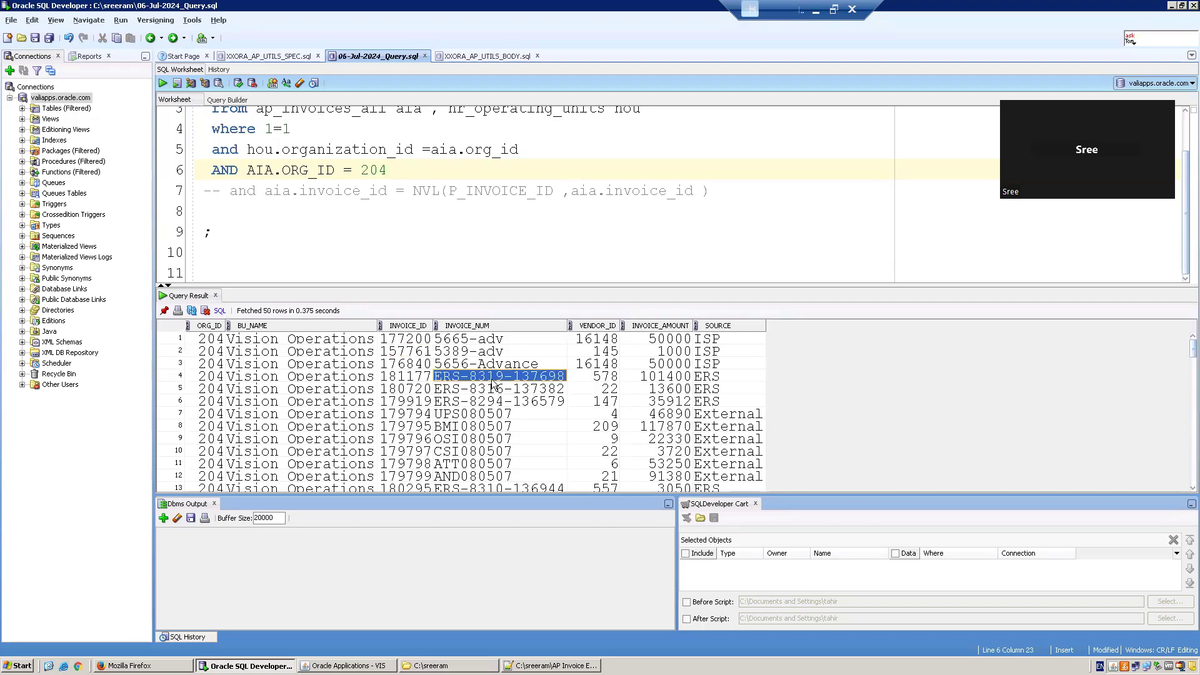
click(346, 665)
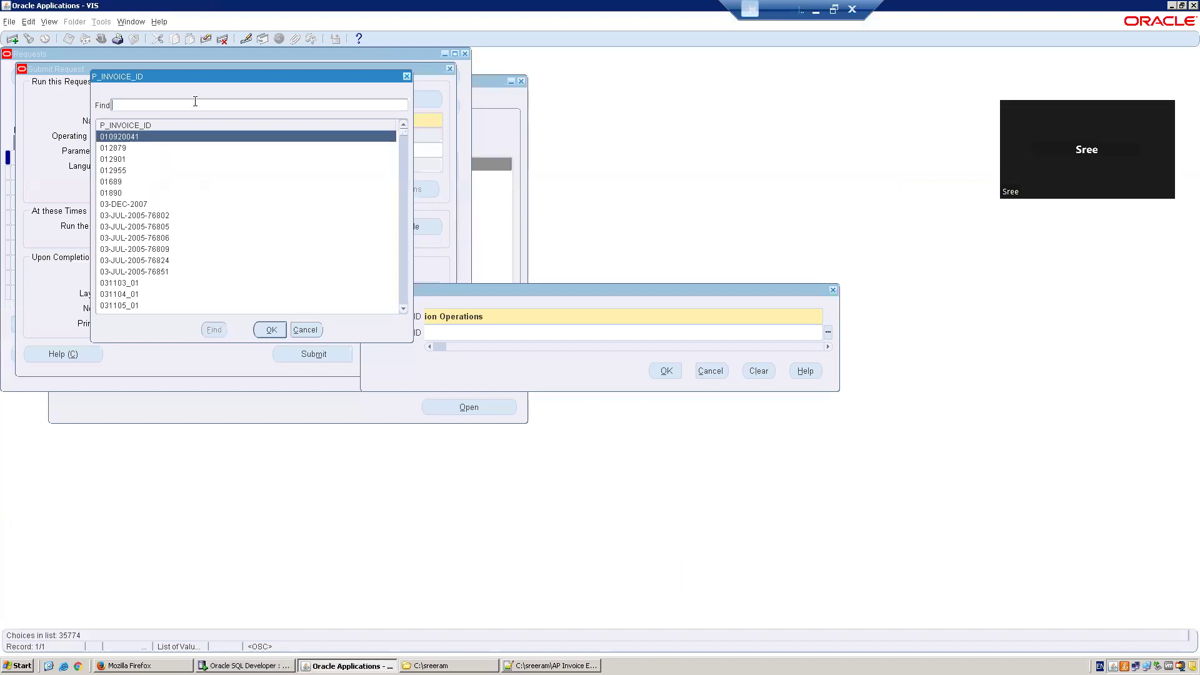
click(270, 329)
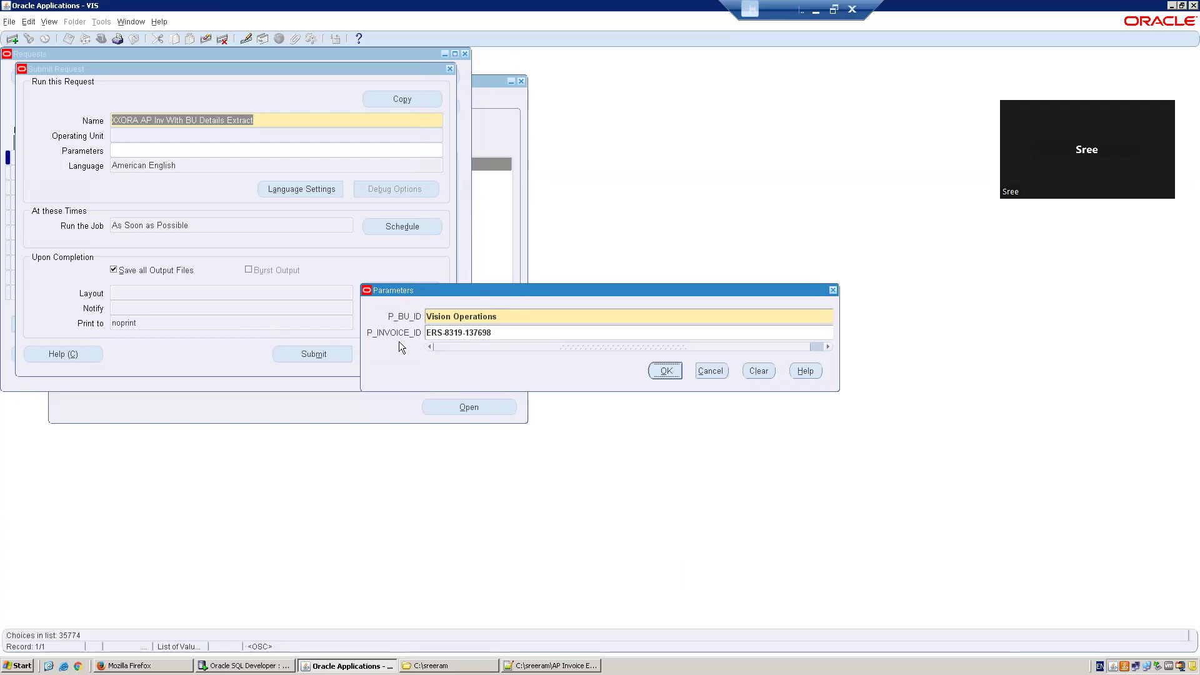
mouse_move(537, 367)
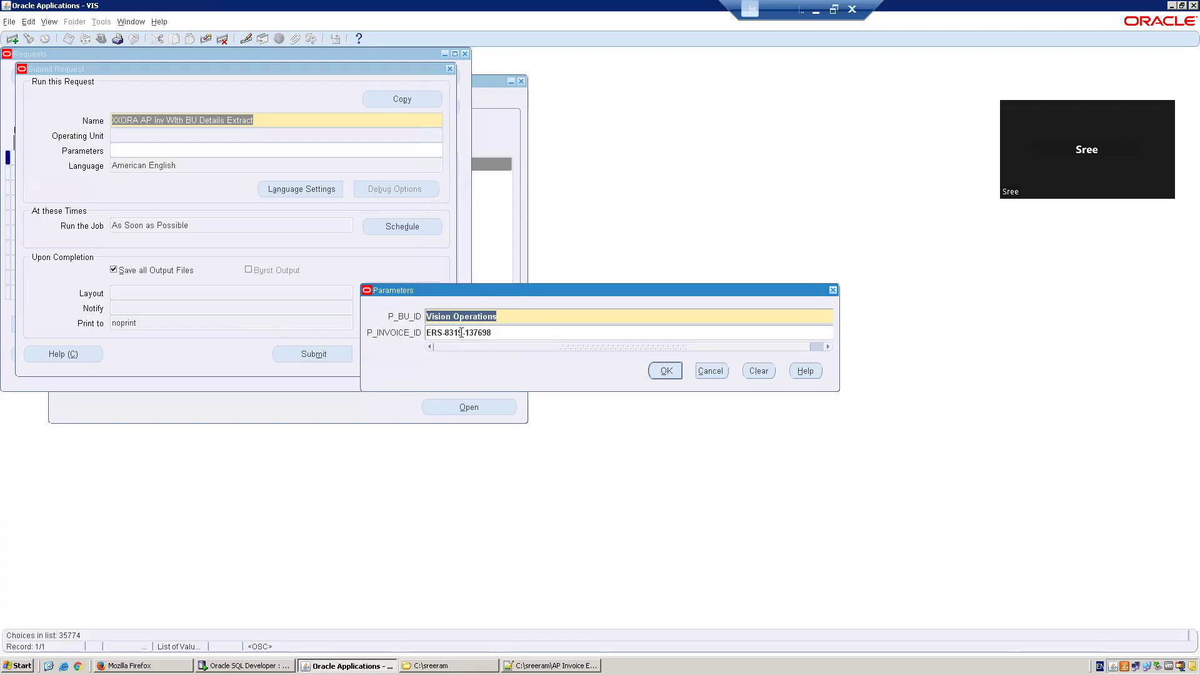
click(662, 369)
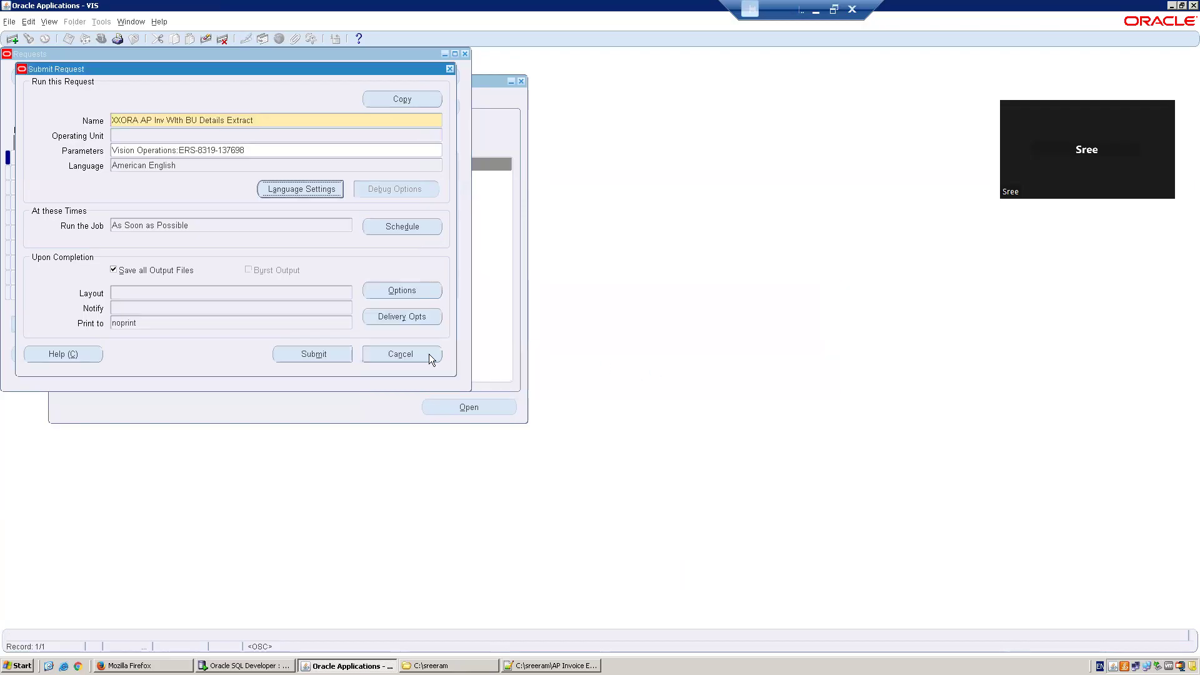
- Submit the extract, find all my requests and view the completed run's output
click(313, 354)
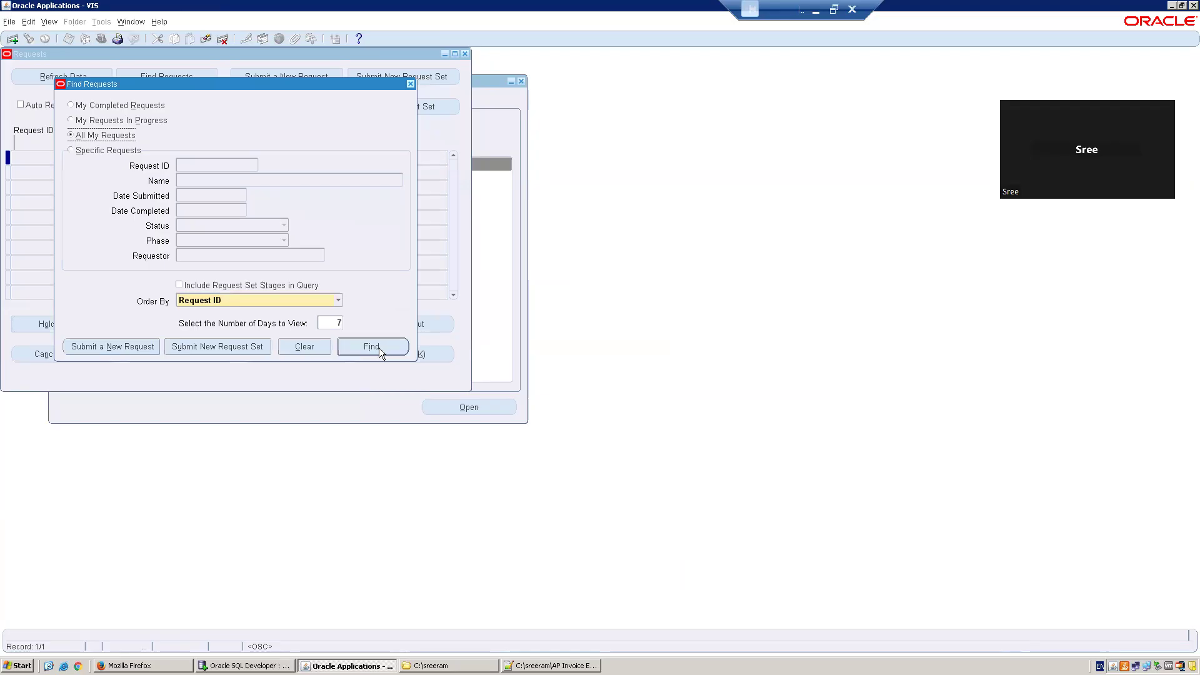
click(372, 346)
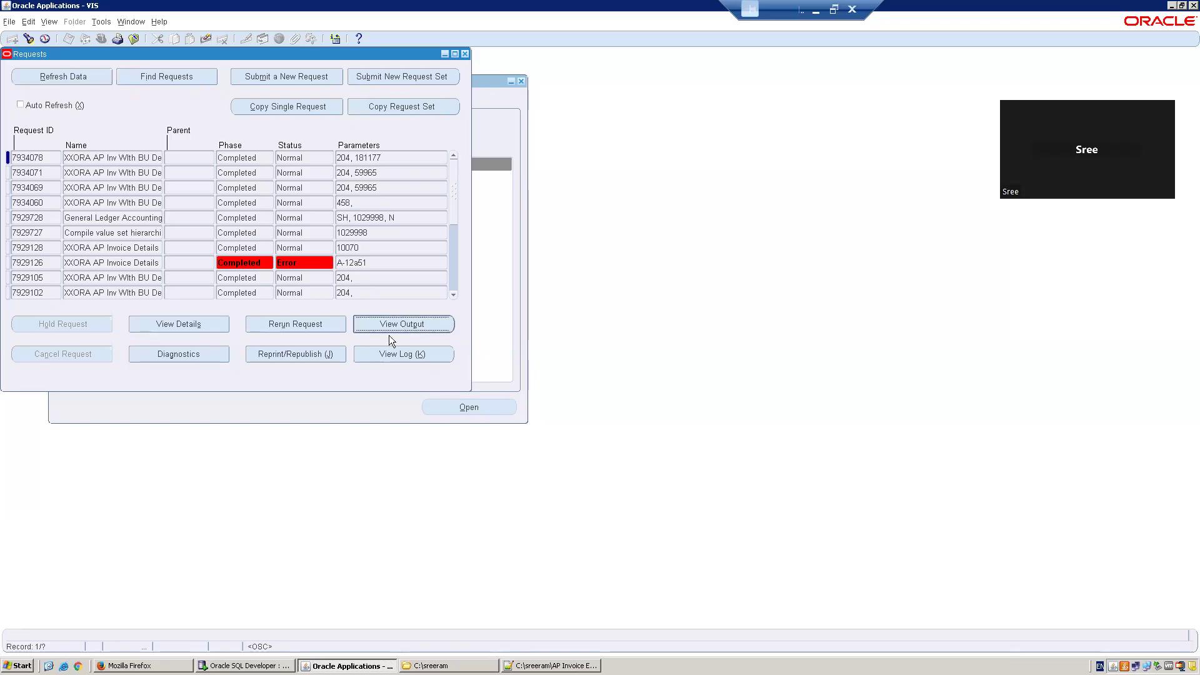
click(404, 322)
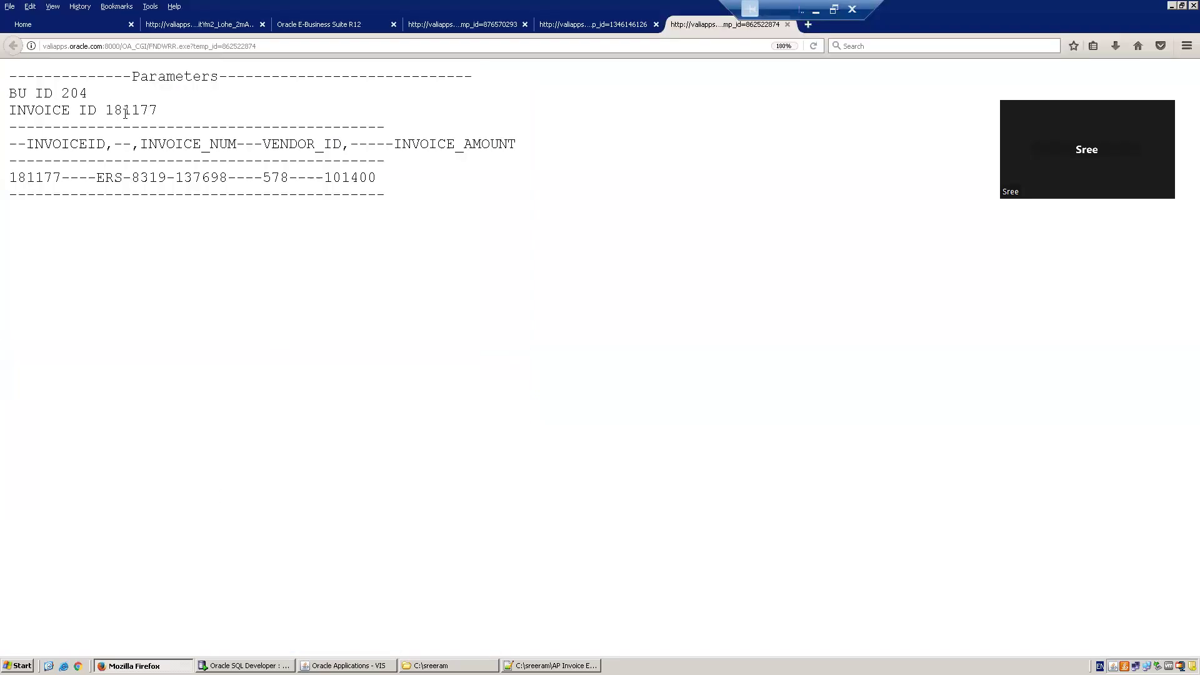
drag(11, 144, 404, 189)
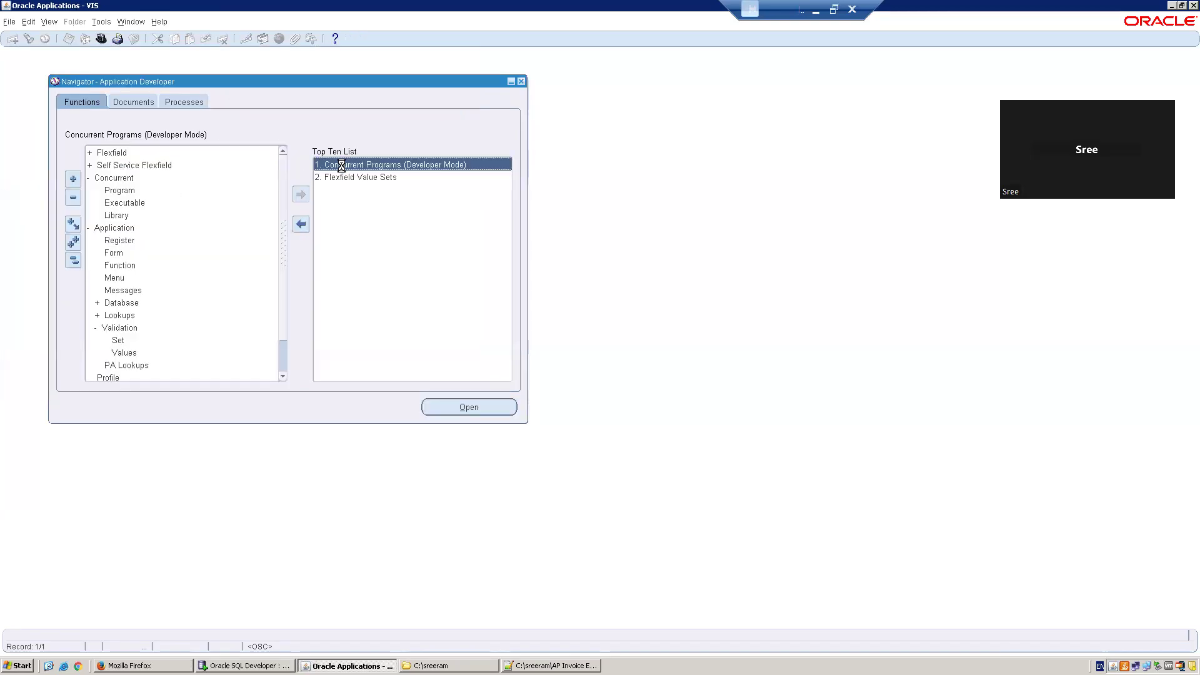
- Open the extract program's concurrent parameter definitions in developer mode
double_click(395, 164)
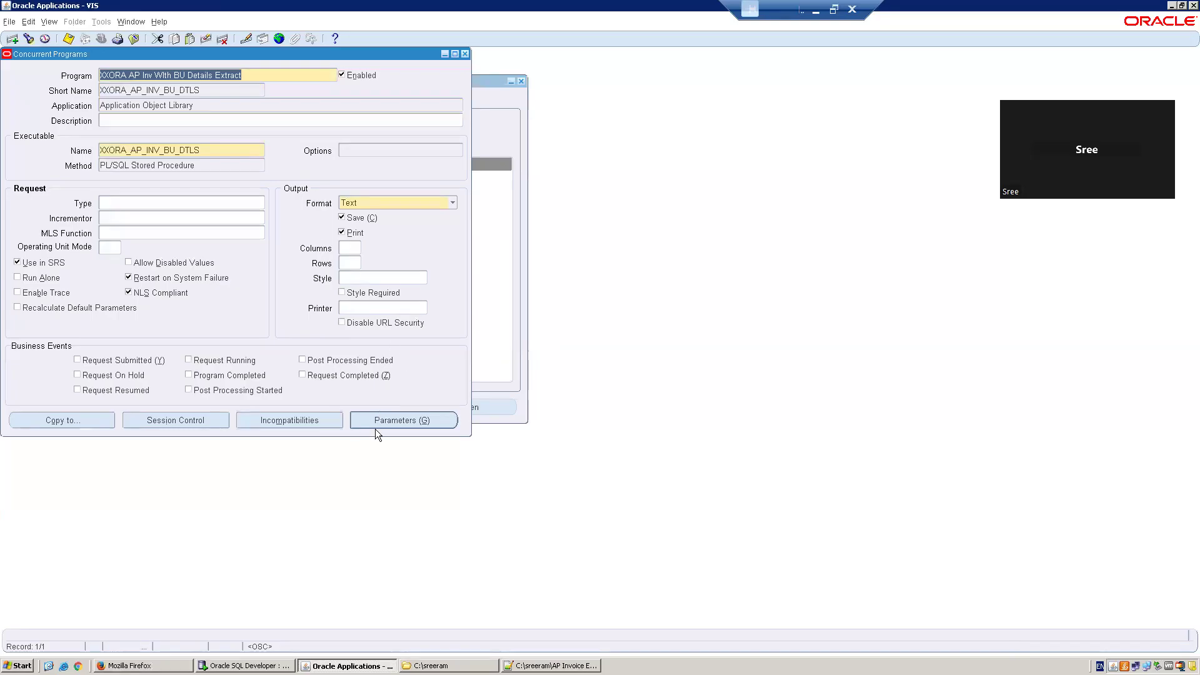
click(402, 420)
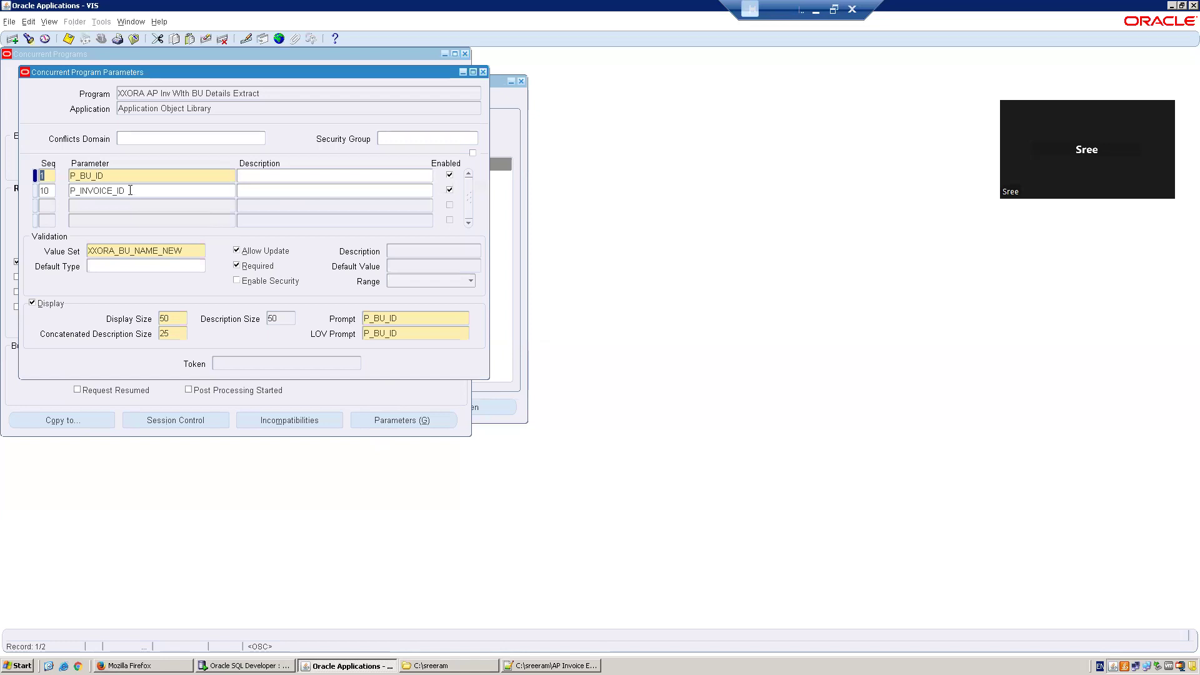
click(103, 175)
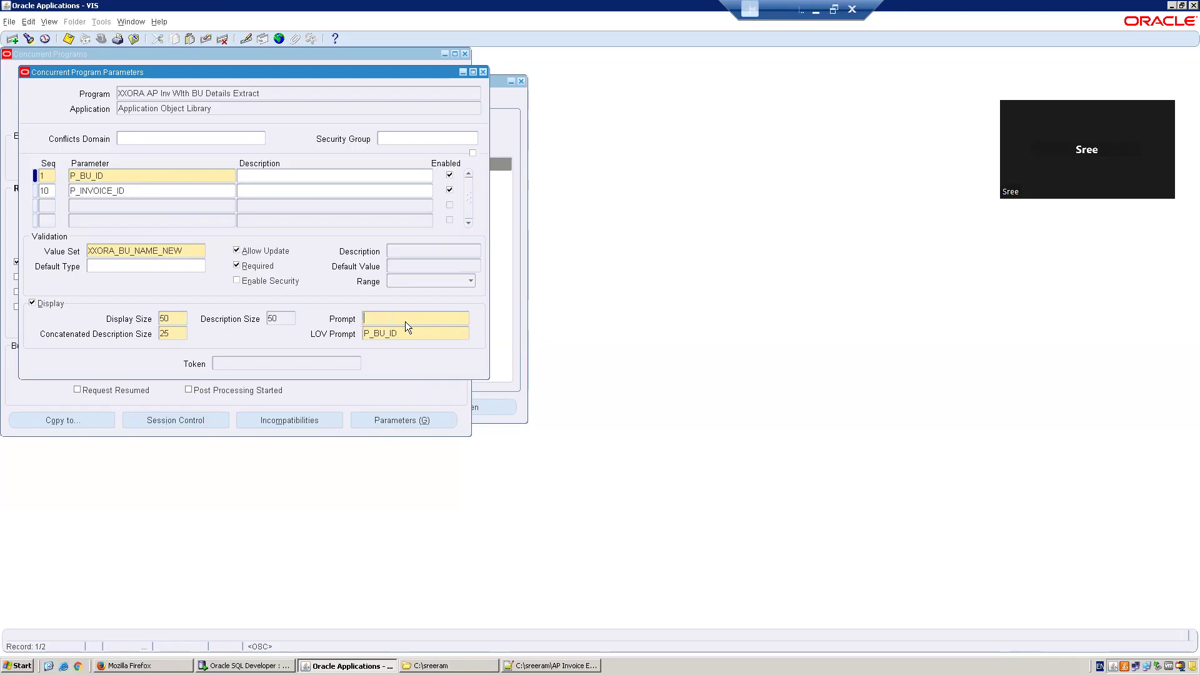
- Set the P_BU_ID prompt to 'Select BU Name', save, and move to P_INVOICE_ID
text(S)
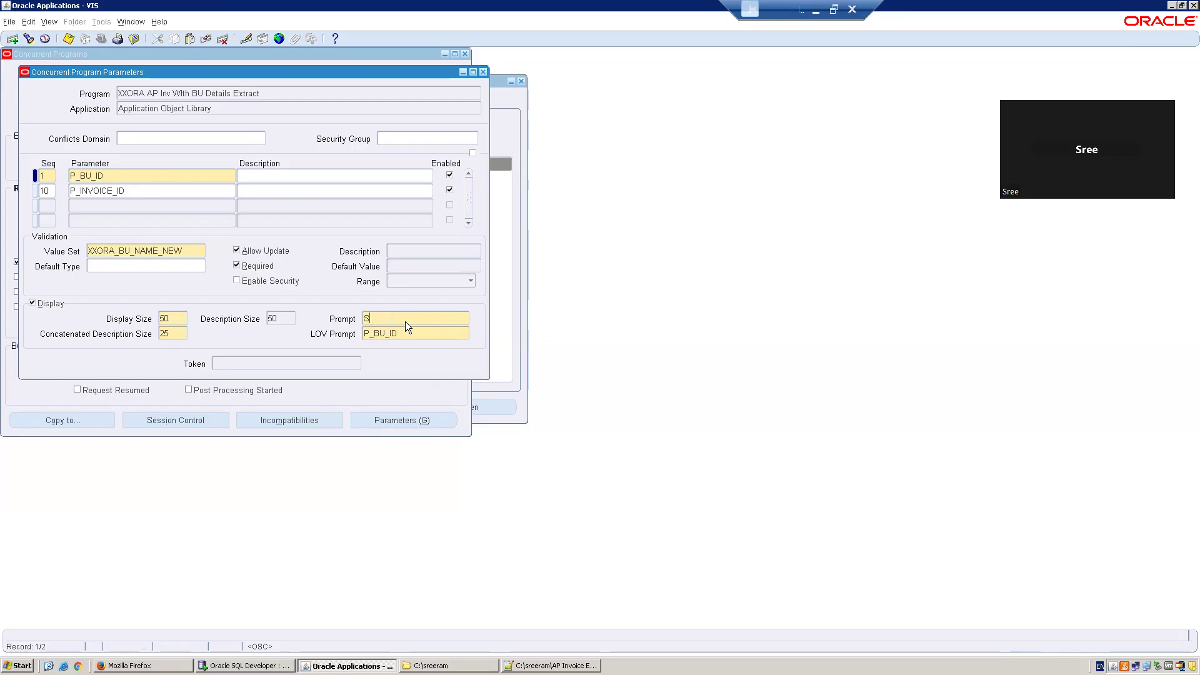
text(Select BU Name)
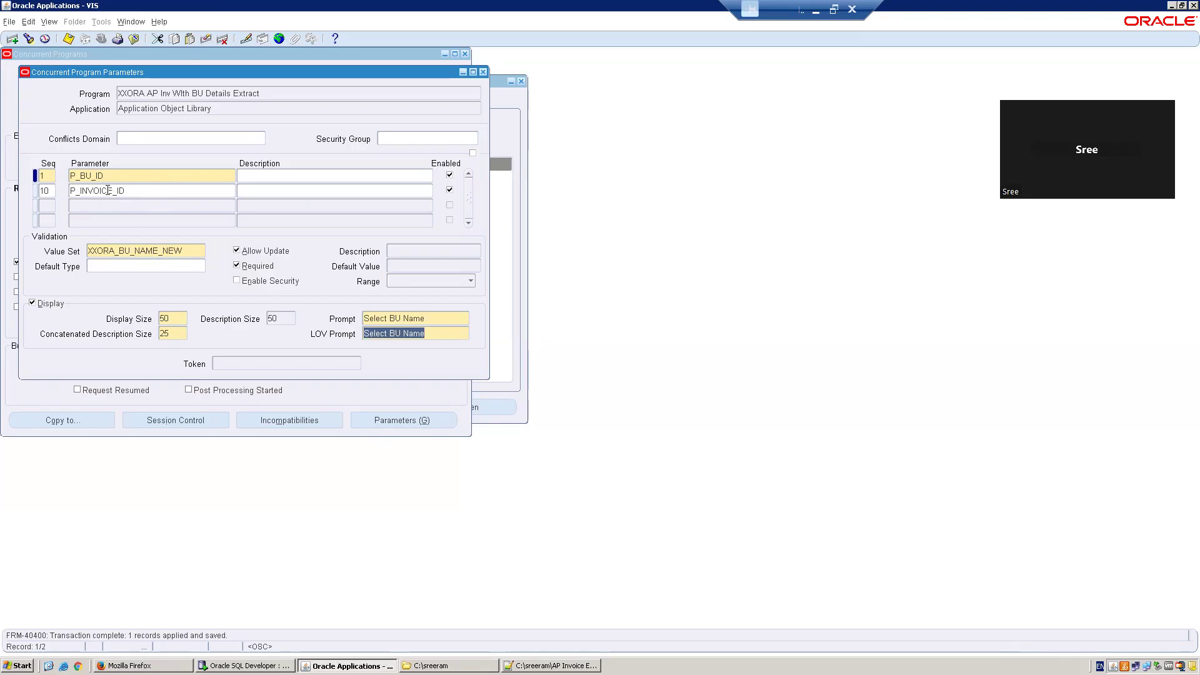
click(96, 190)
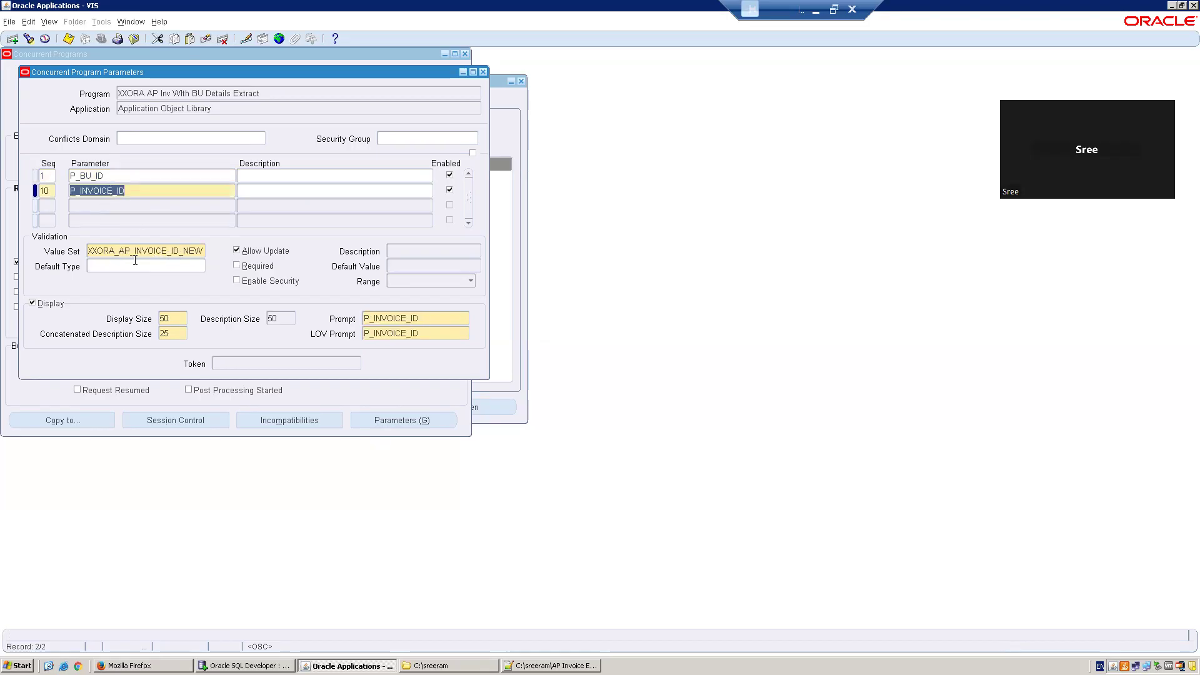
mouse_move(293, 247)
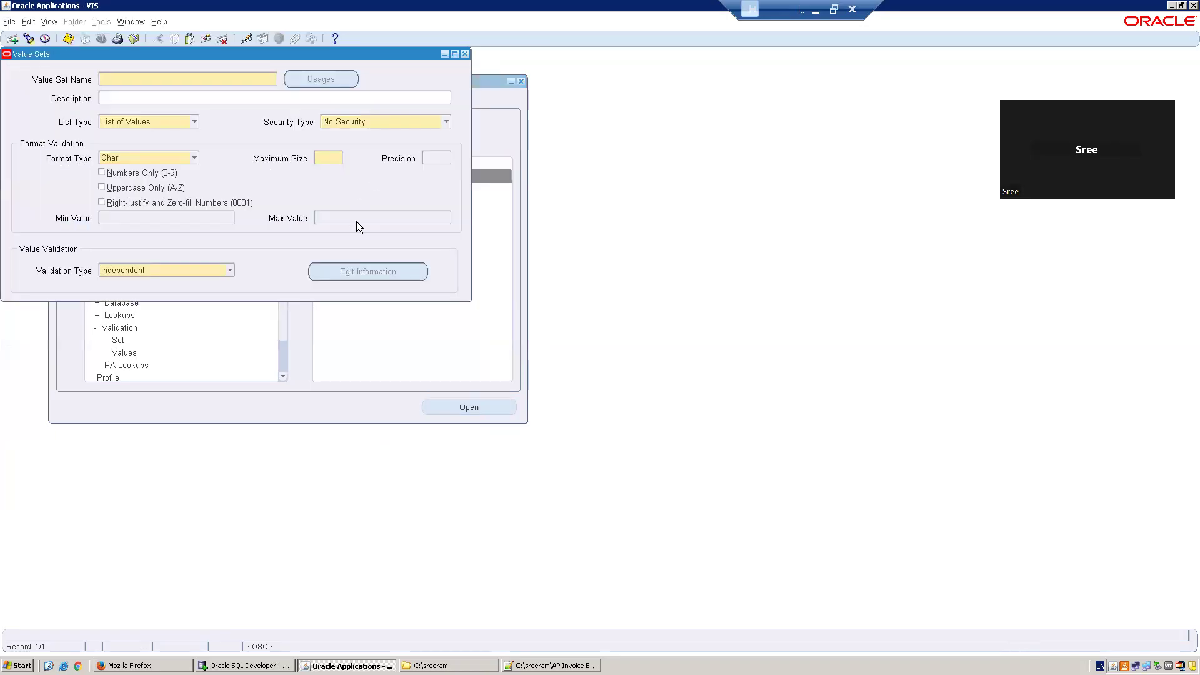
- Query value set XXORA_BU_NAME_NEW from the notes and open its table validation details
key(F11)
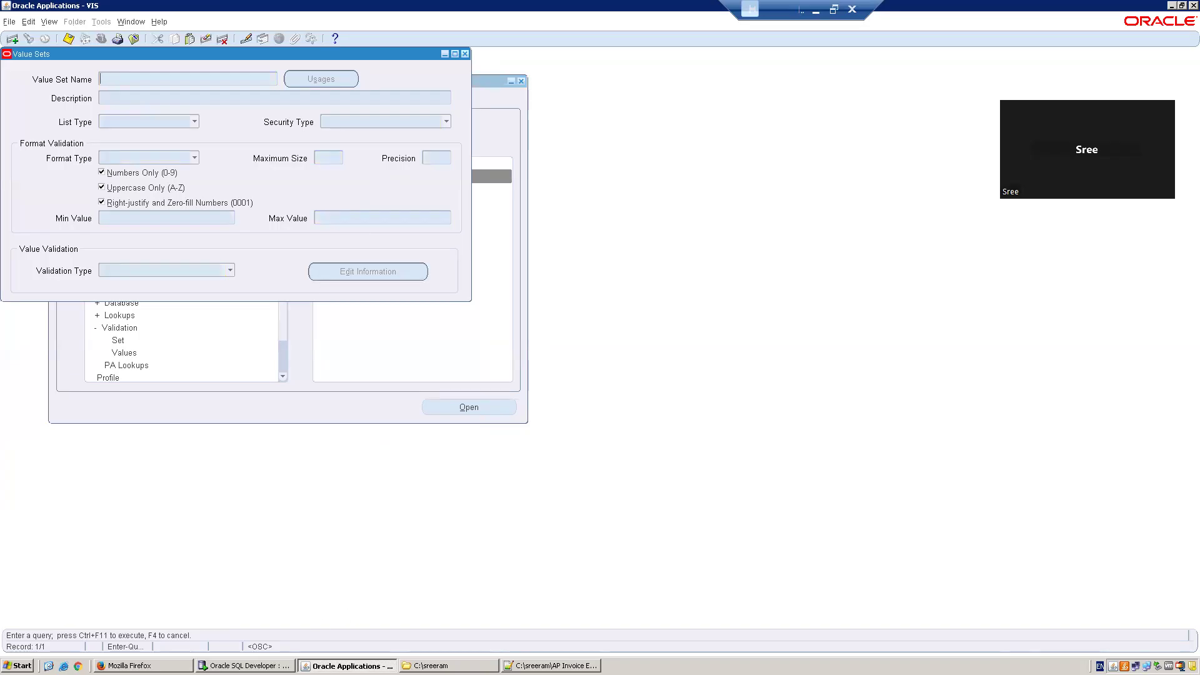
click(551, 665)
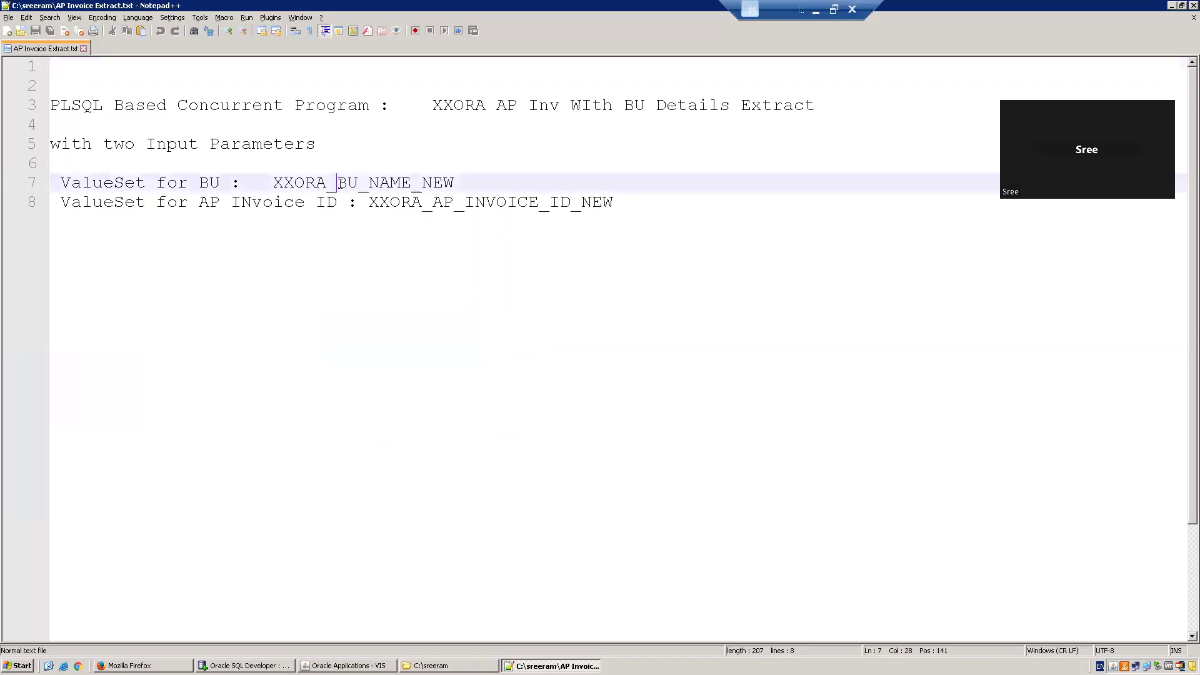
double_click(363, 183)
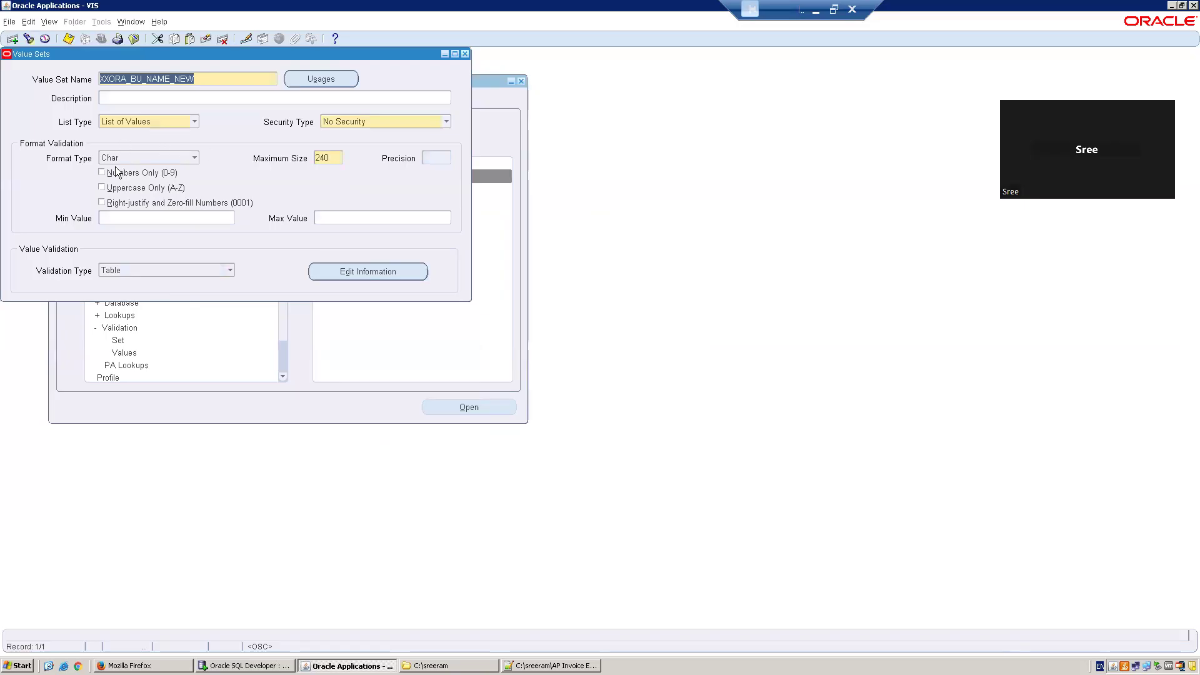
mouse_move(151, 134)
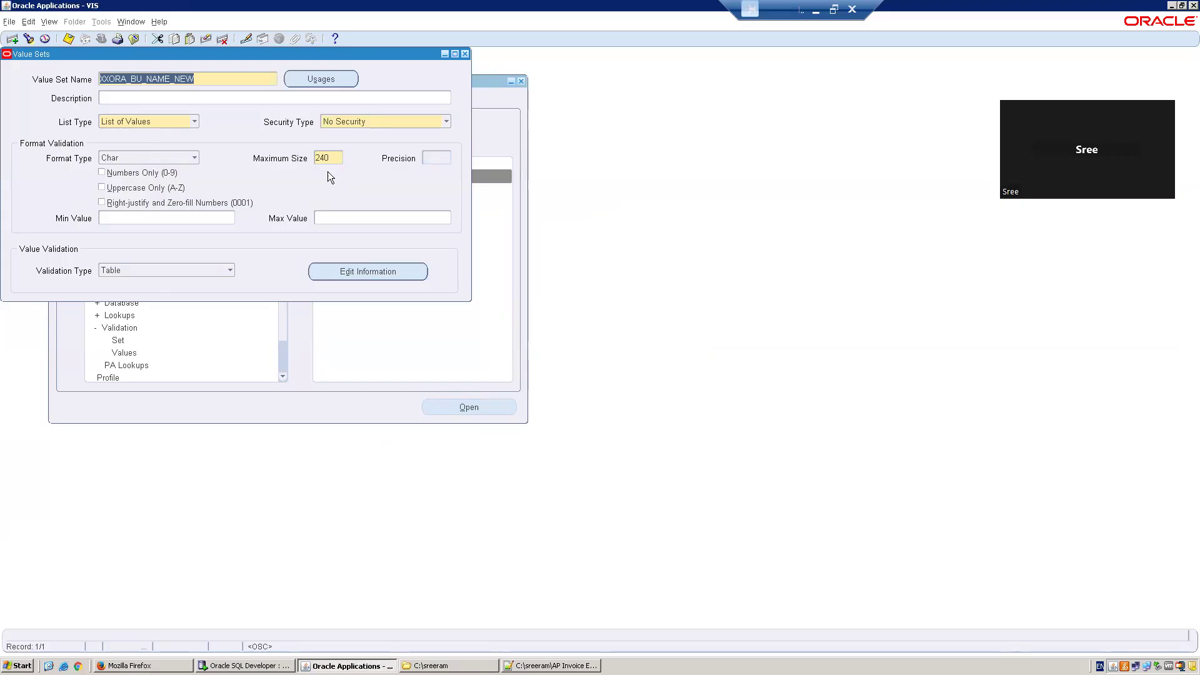
mouse_move(110, 310)
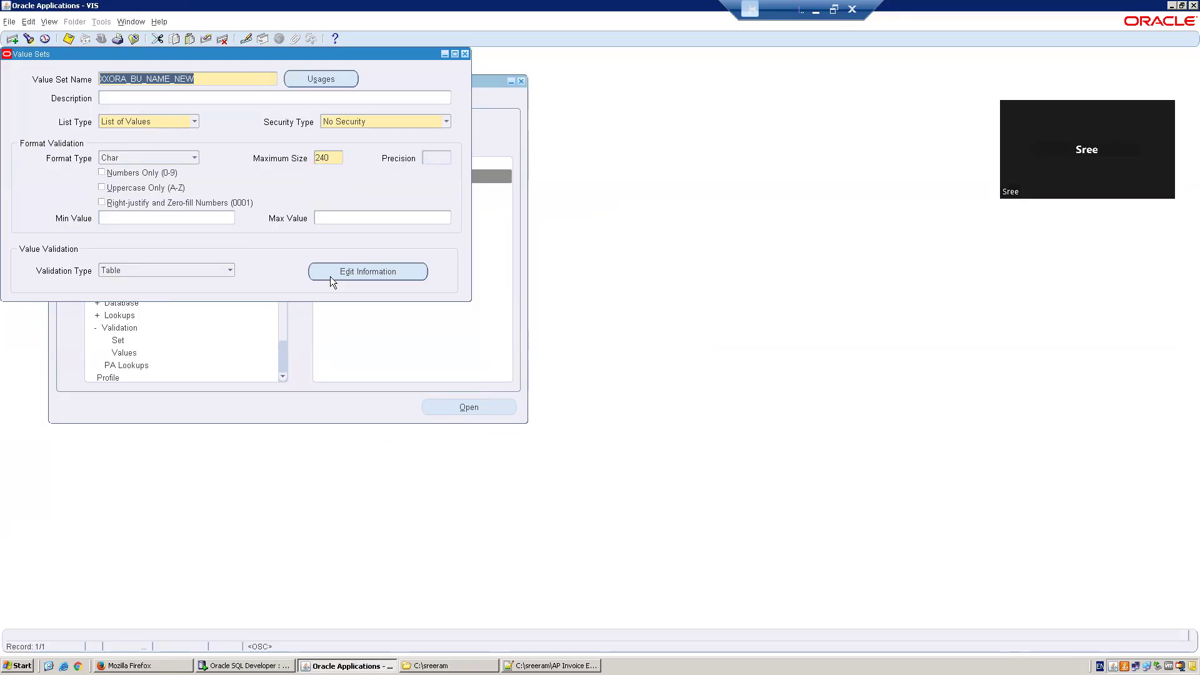
click(368, 272)
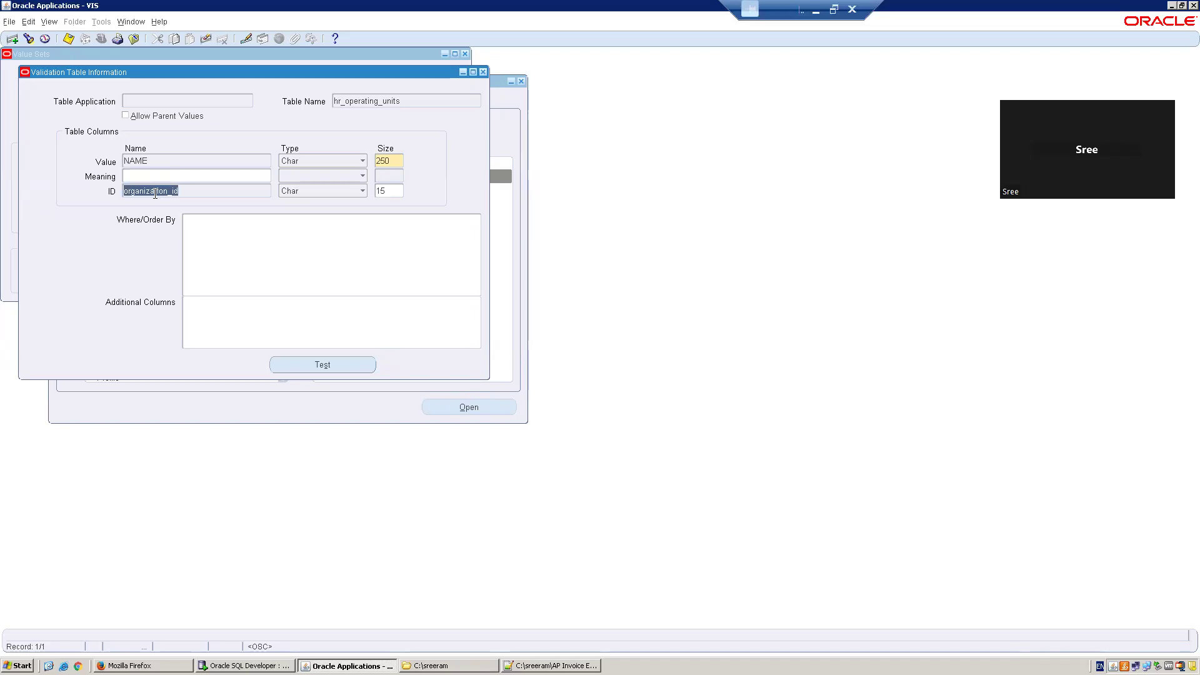
- Check the NAME value and organization_id ID columns on hr_operating_units, then return to the notes
click(159, 210)
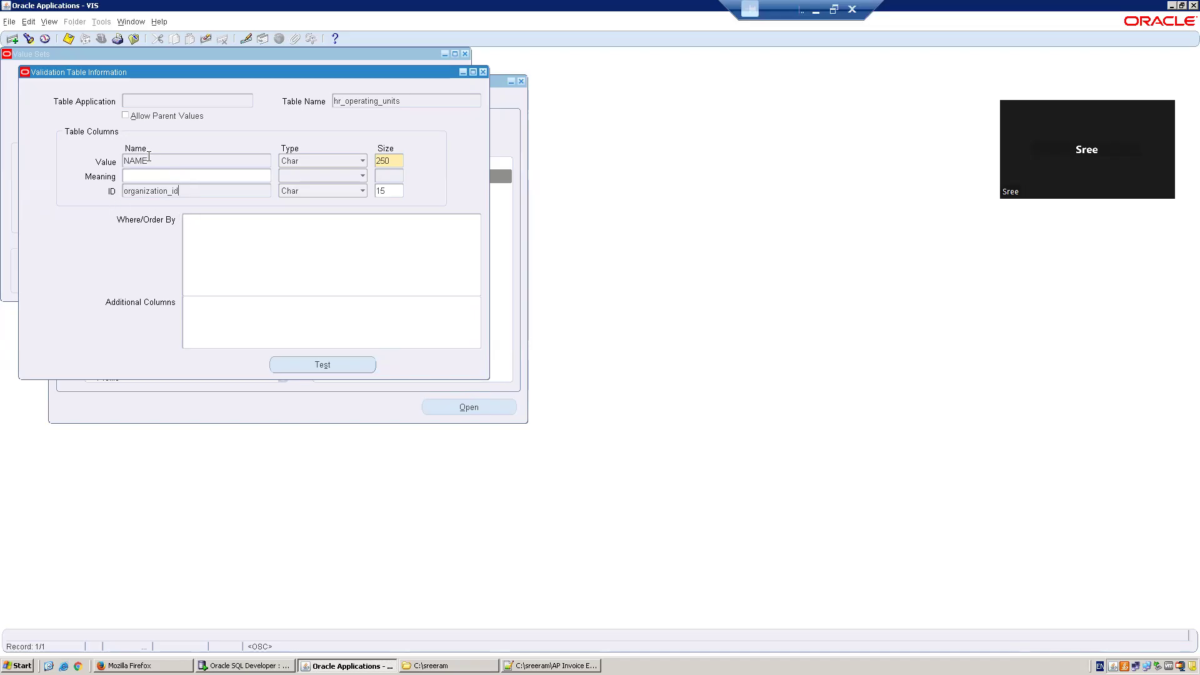
double_click(135, 160)
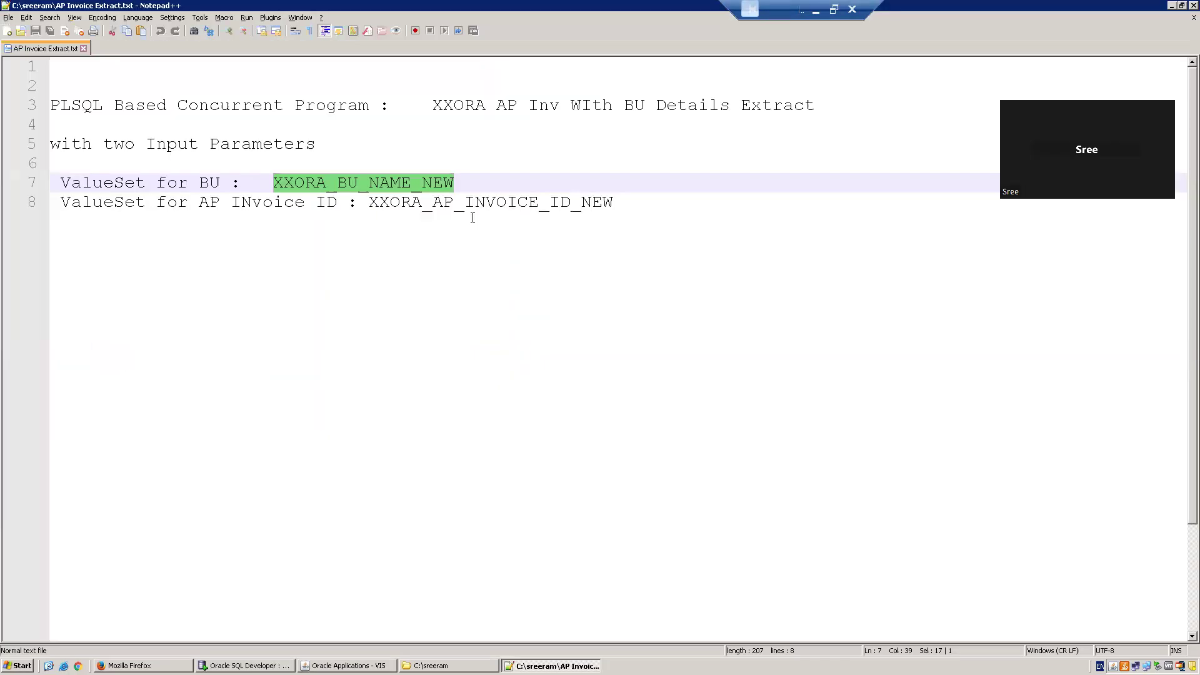
click(346, 665)
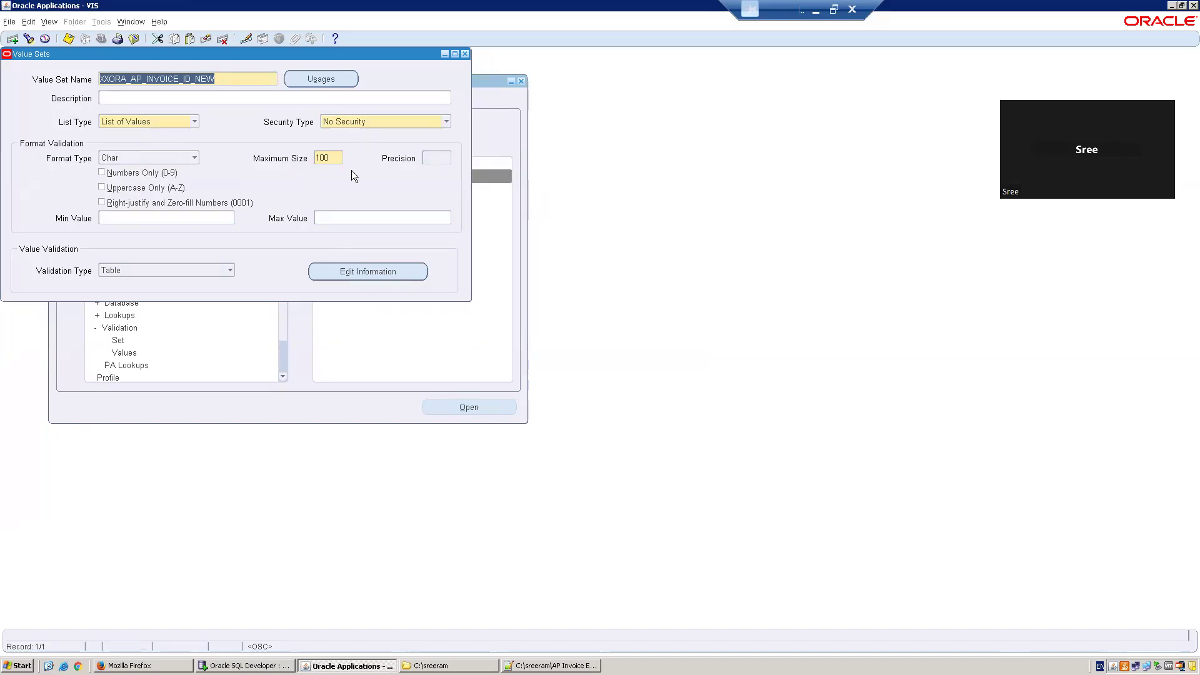
- Open XXORA_AP_INVOICE_ID_NEW's table validation on ap_invoices_all with its org_id where clause
click(367, 271)
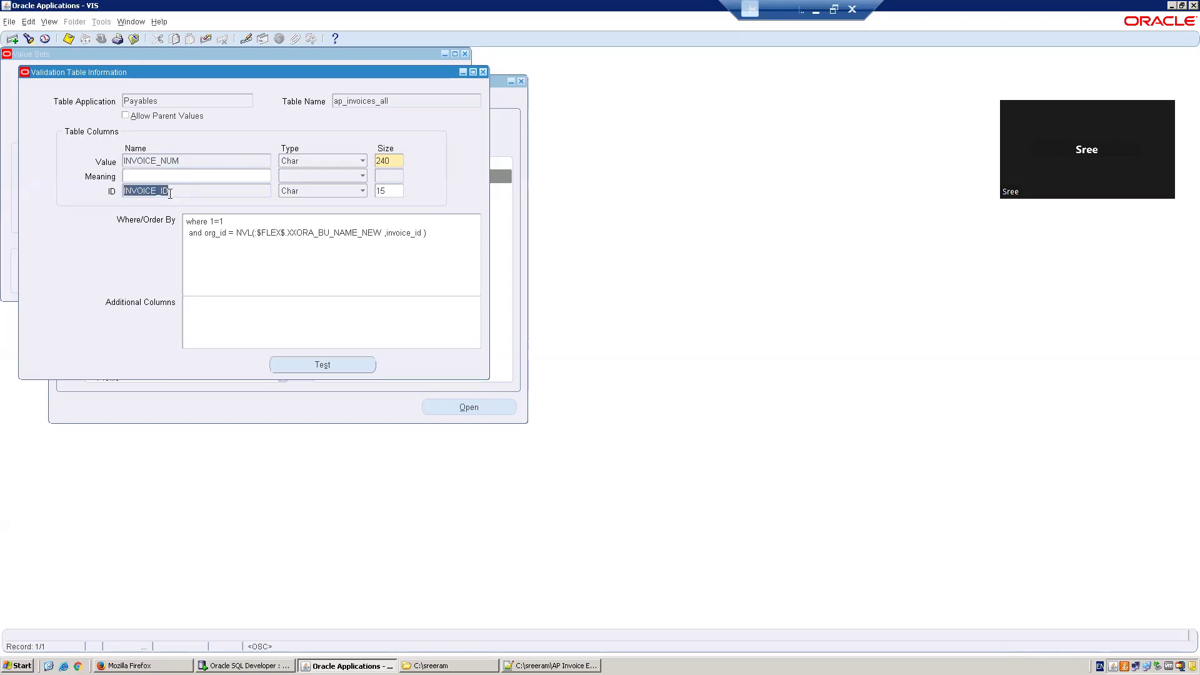
mouse_move(230, 245)
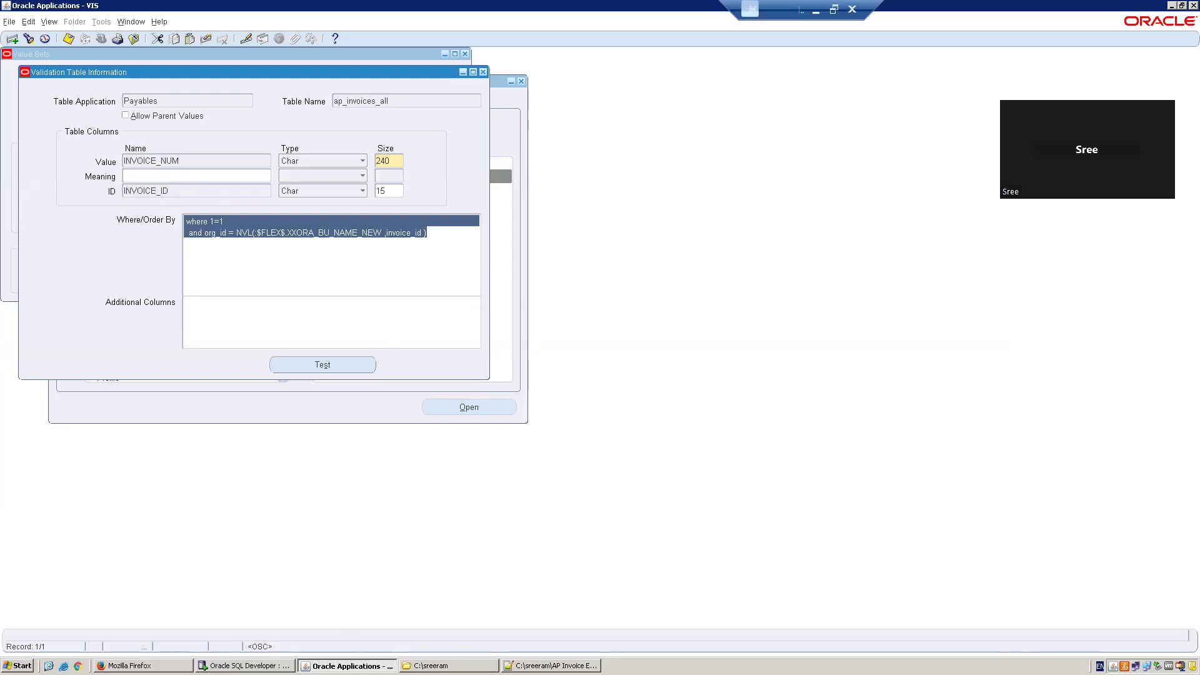
- Paste the 'where 1=1' clause into the notes and highlight the BU parameter reference
click(551, 664)
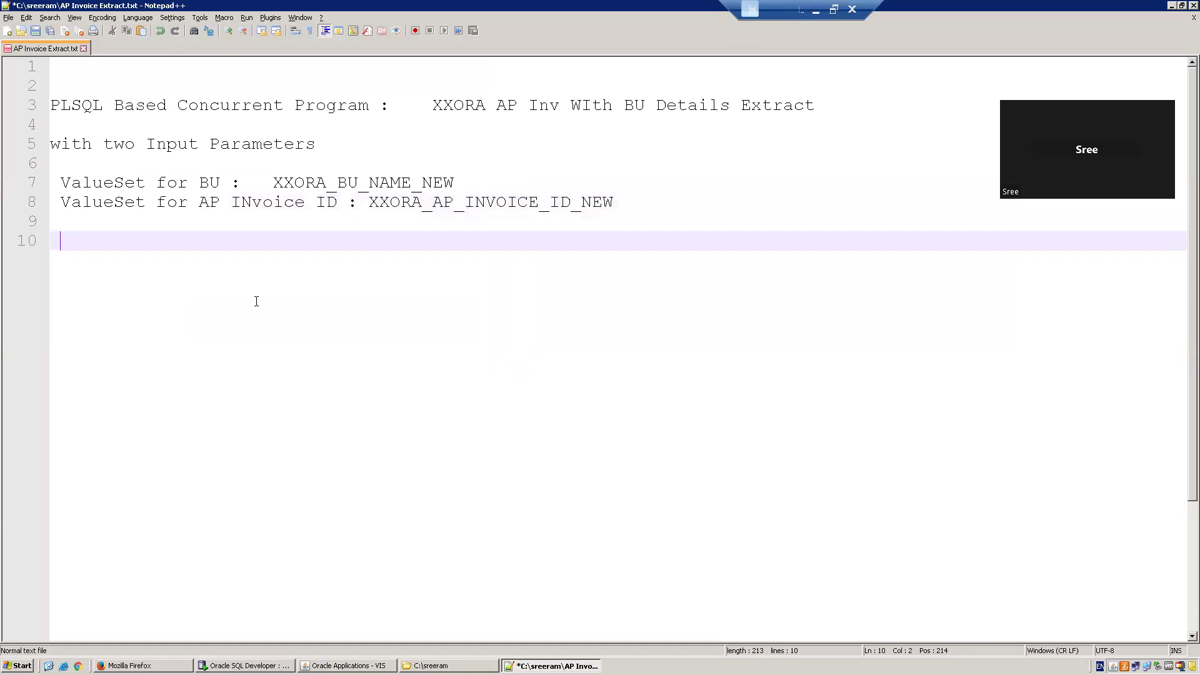
text(where 1=1)
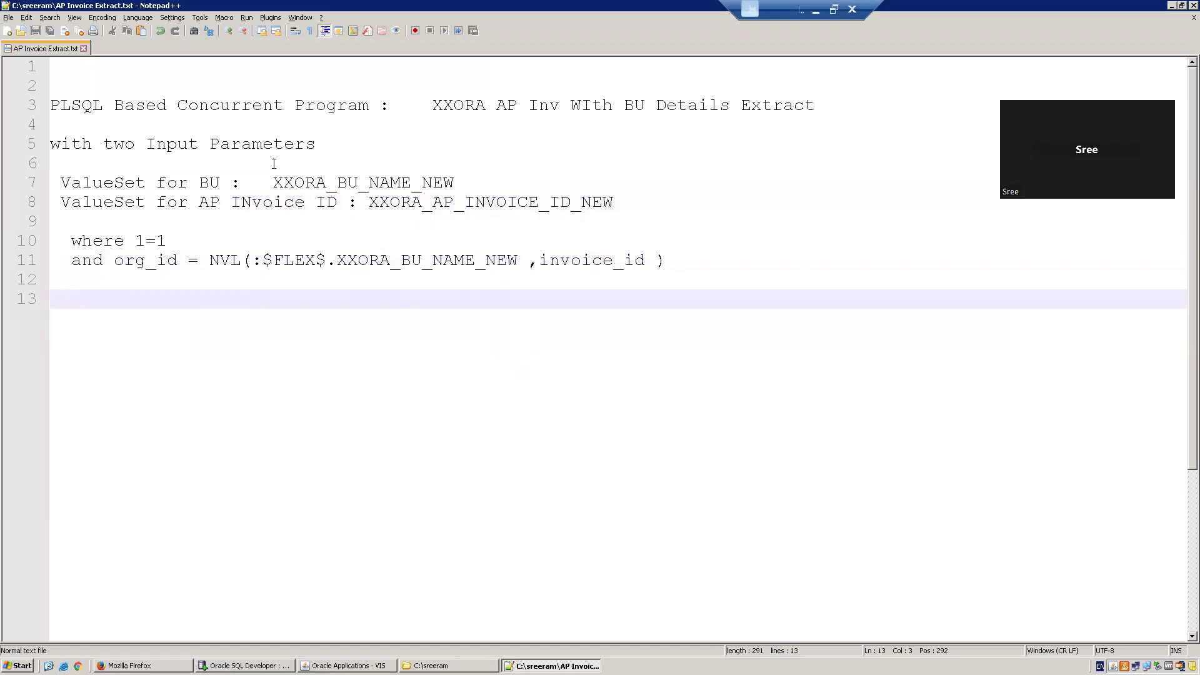
double_click(363, 182)
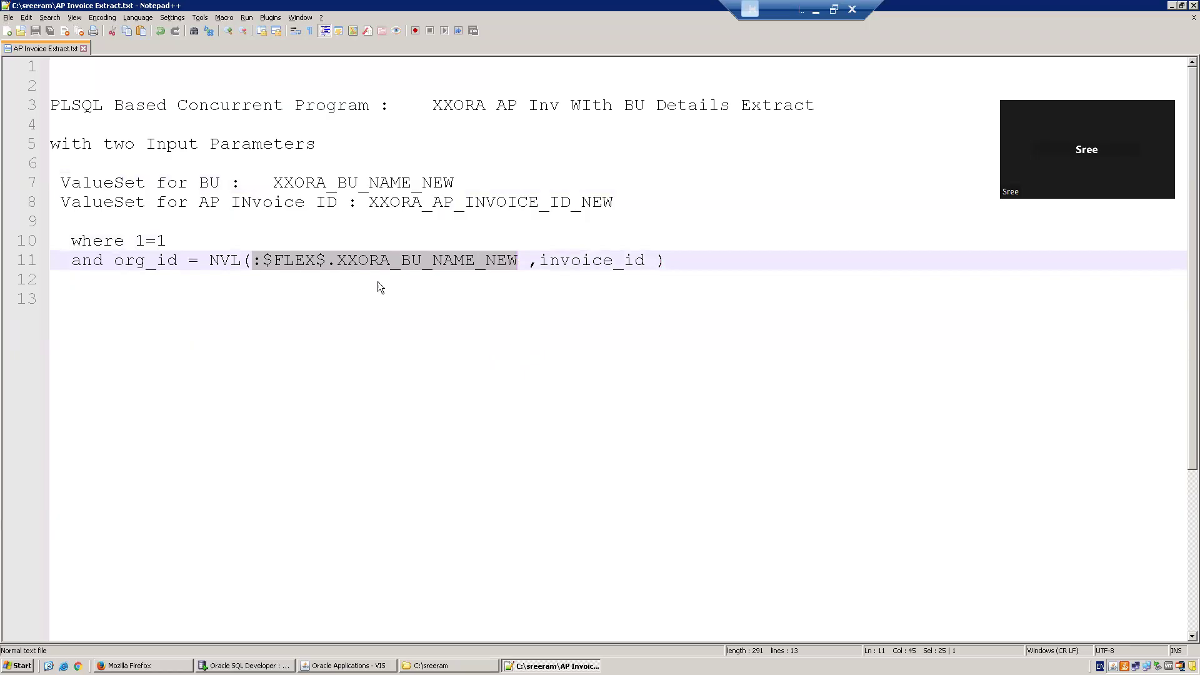
- Replace the NVL fallback invoice_id with org_id and copy both clause lines
double_click(588, 260)
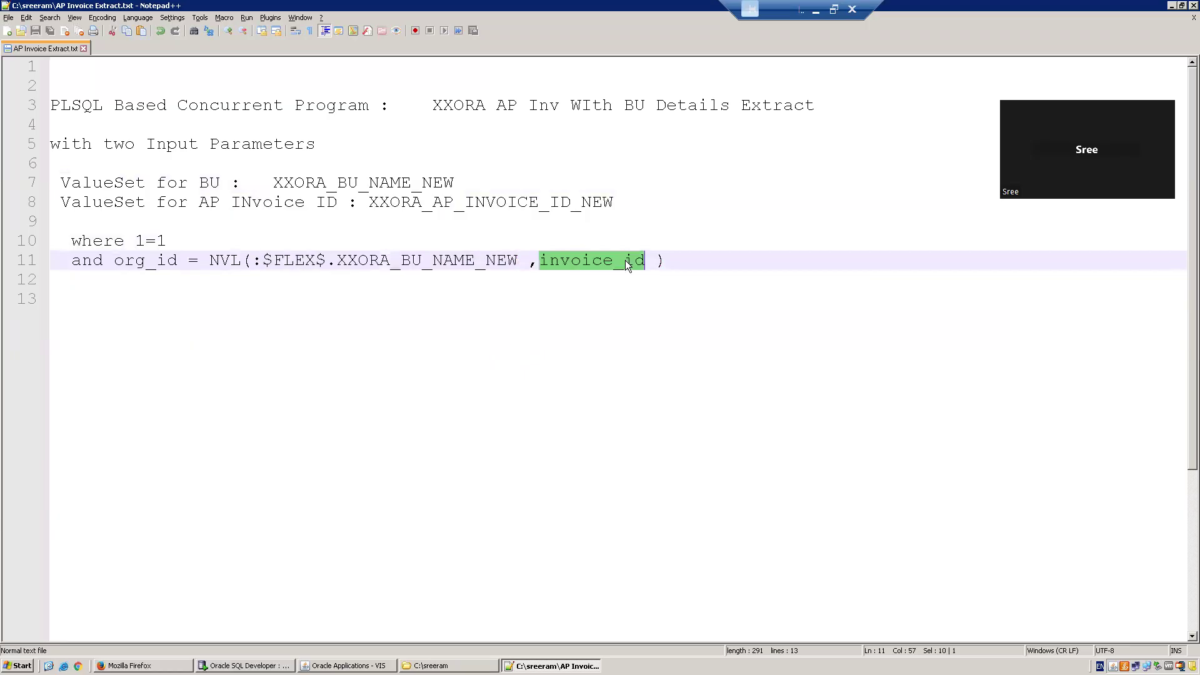
text(org)
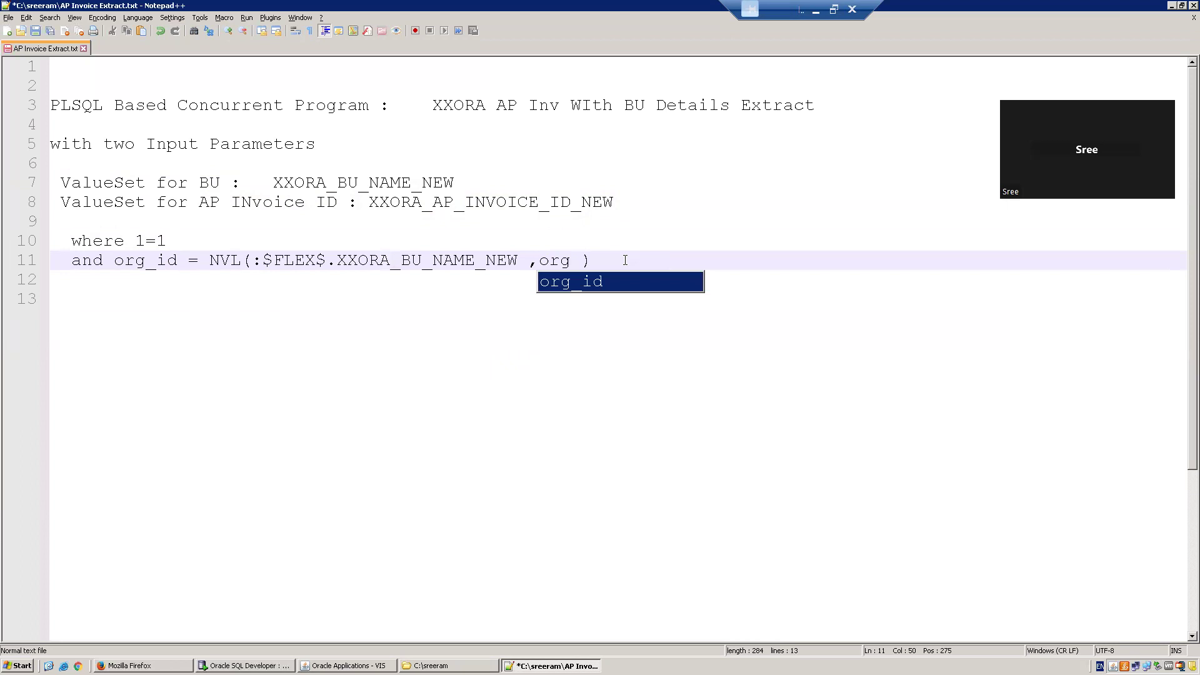
text(_id)
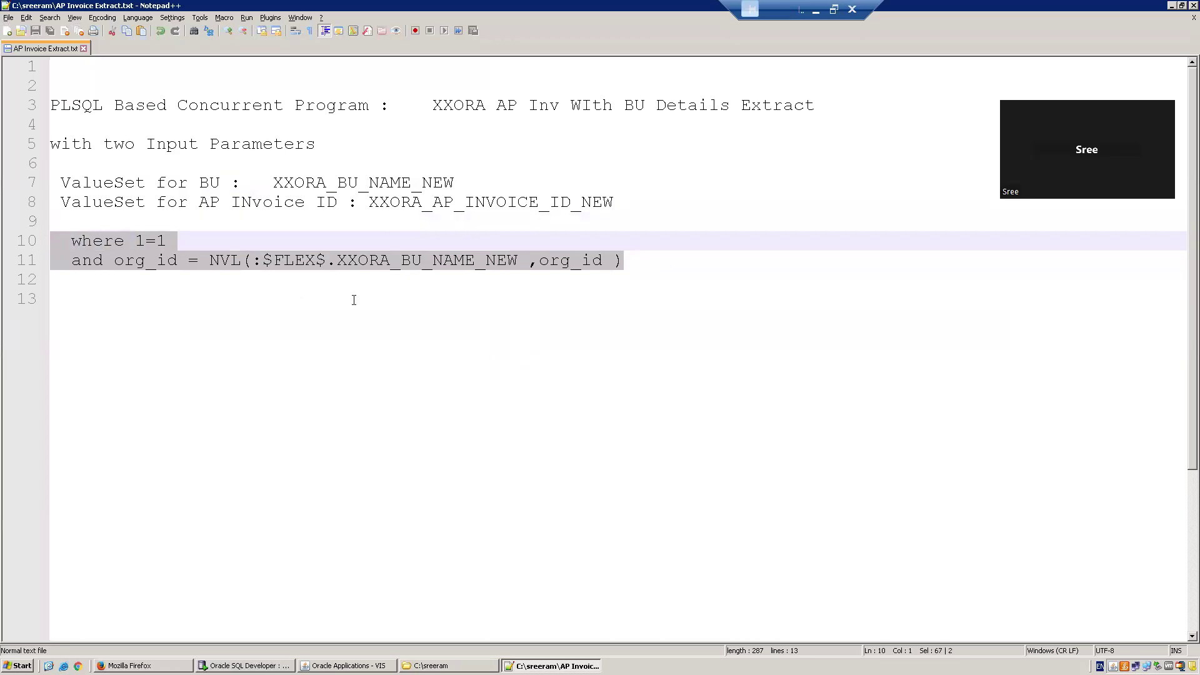
click(346, 665)
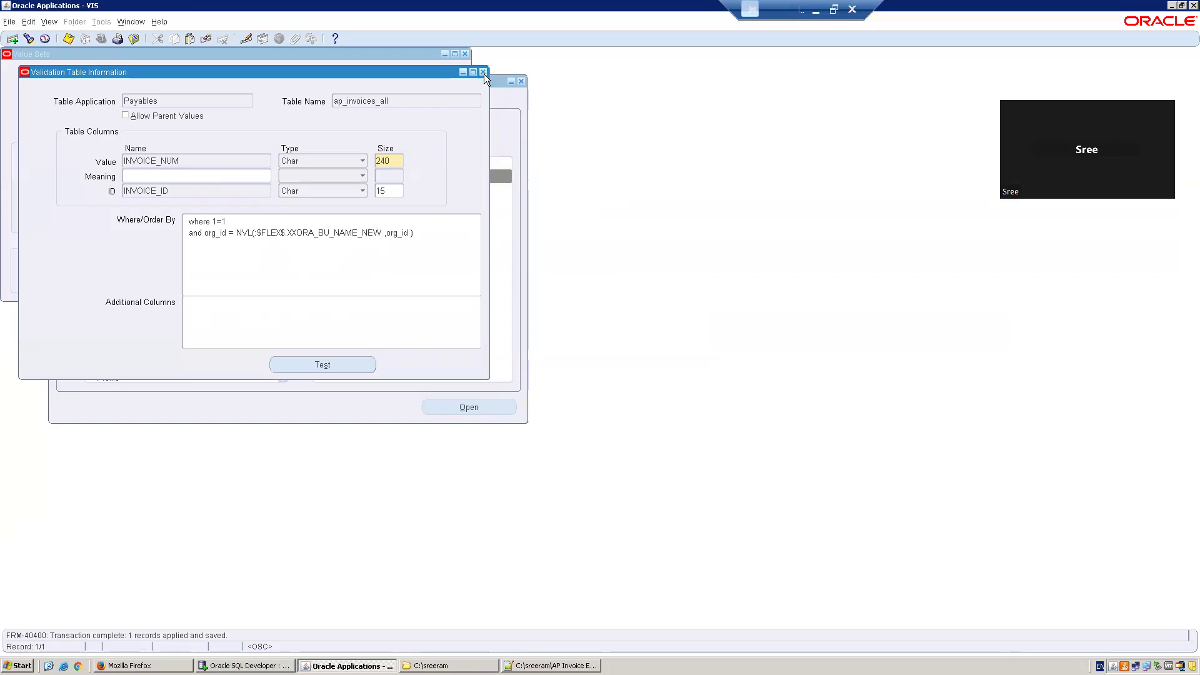
- Close the validation details and the invoice value set form
click(414, 232)
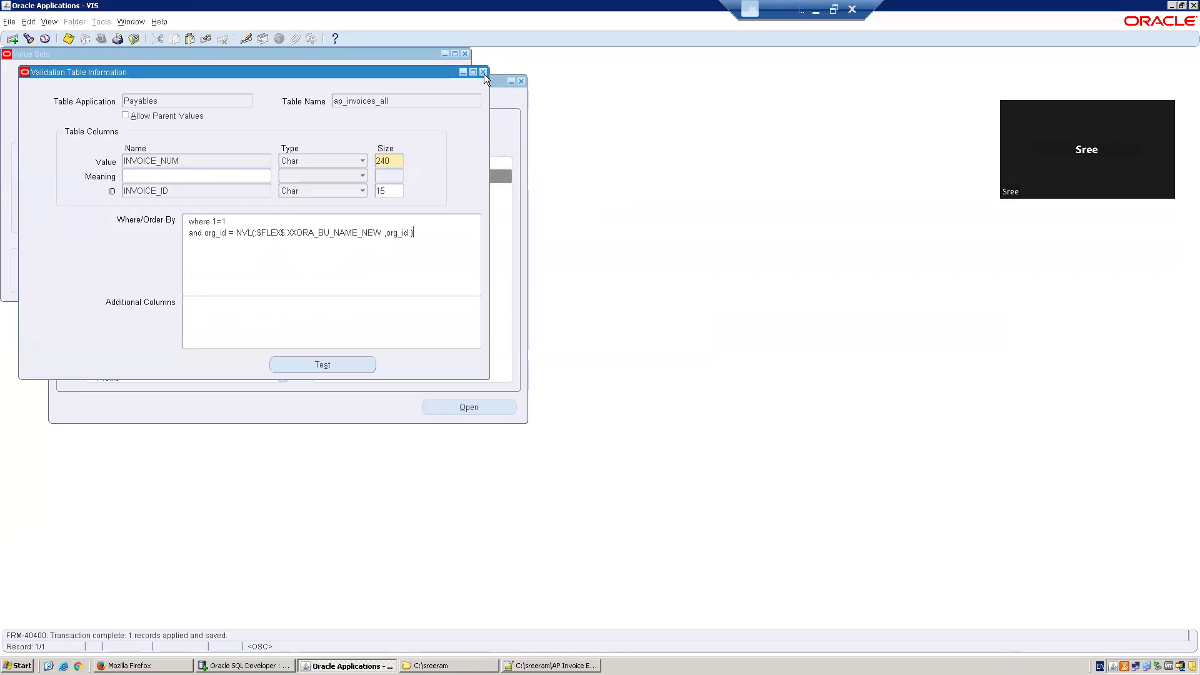
click(483, 71)
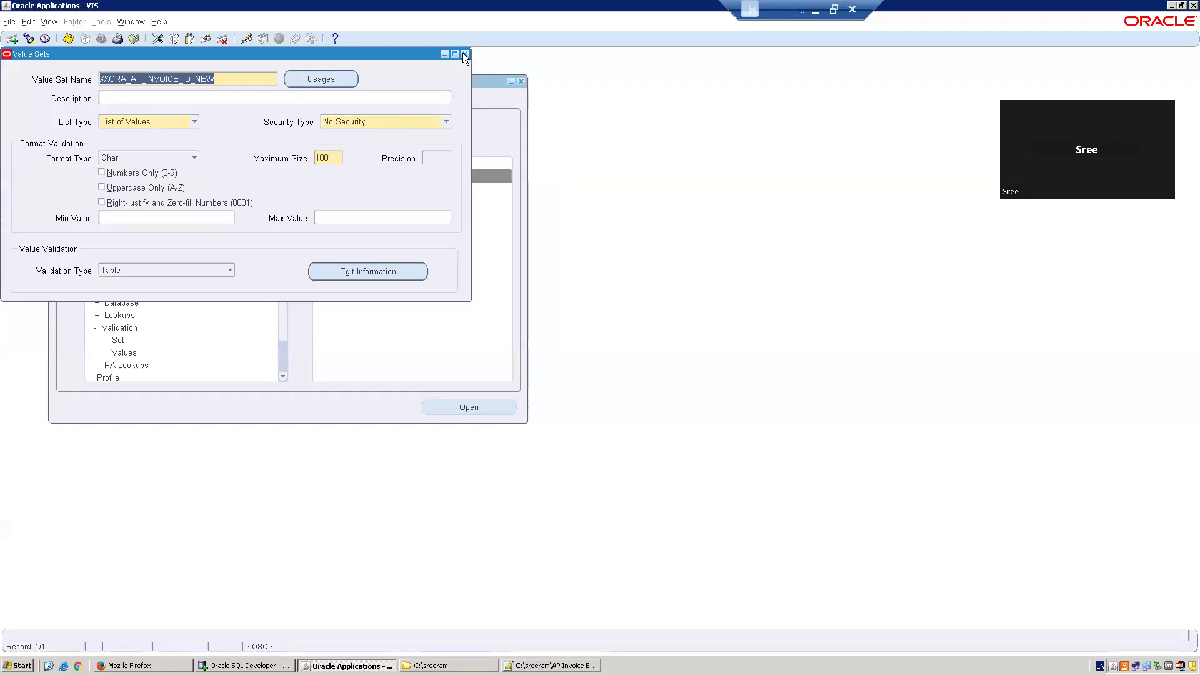
click(463, 53)
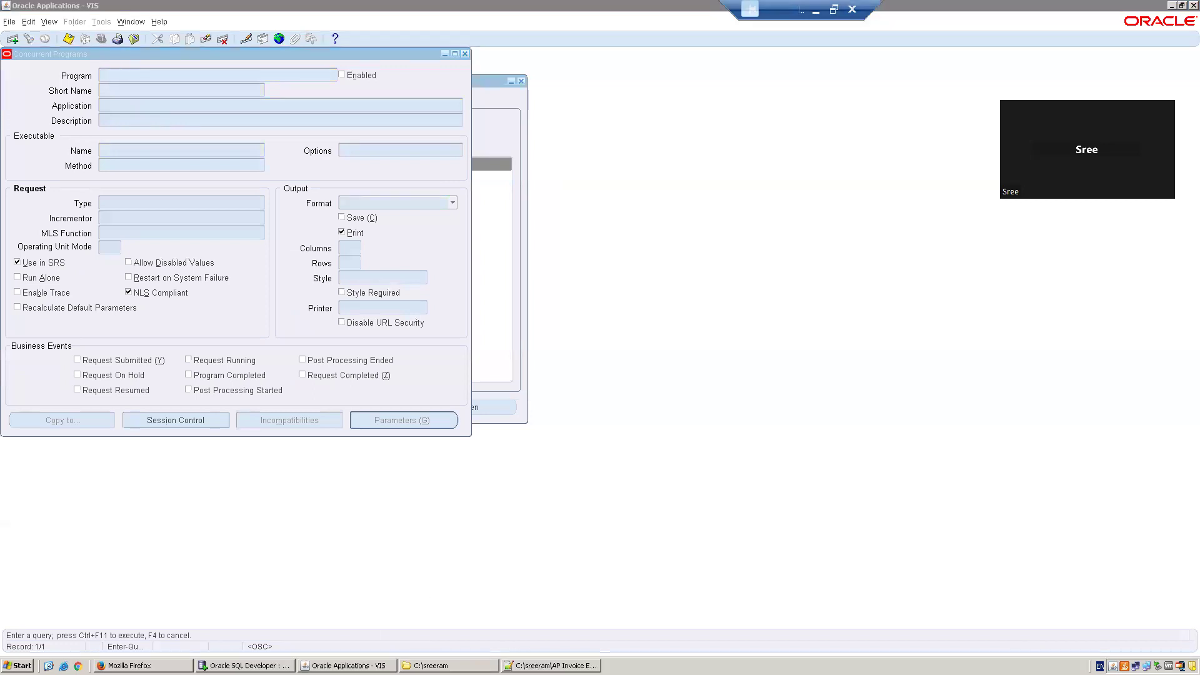
- Query Concurrent Programs for XXORA AP Inv With BU Details Extract with Ctrl+F11
click(551, 665)
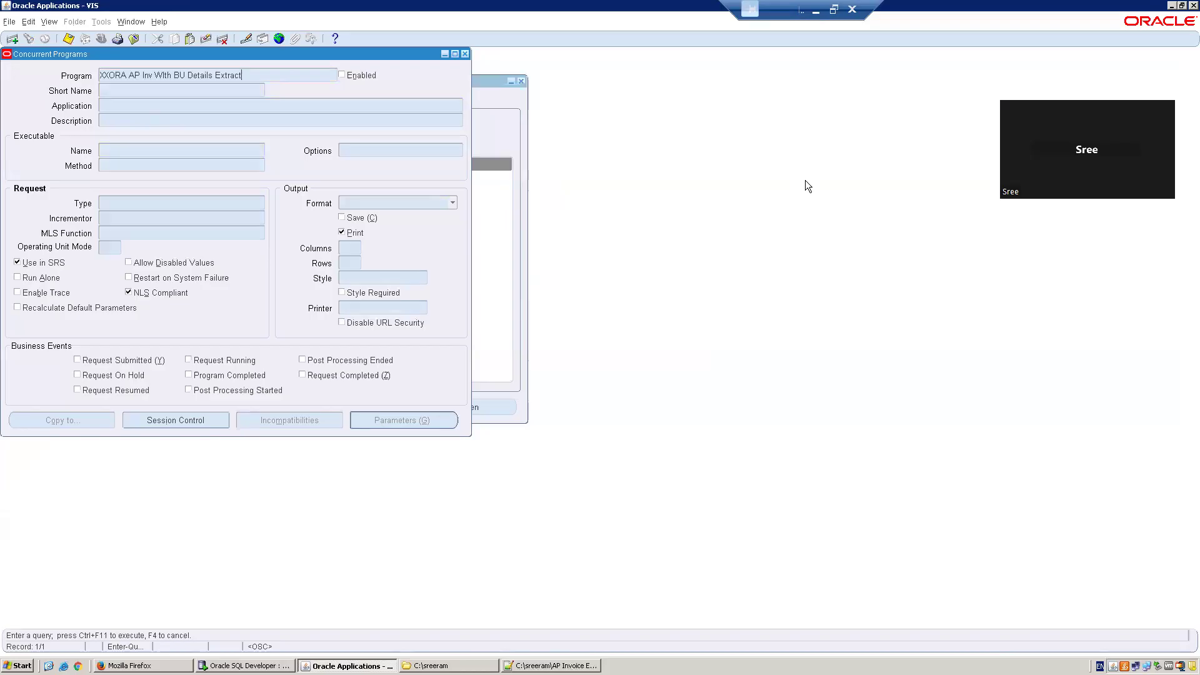
key(ctrl+F11)
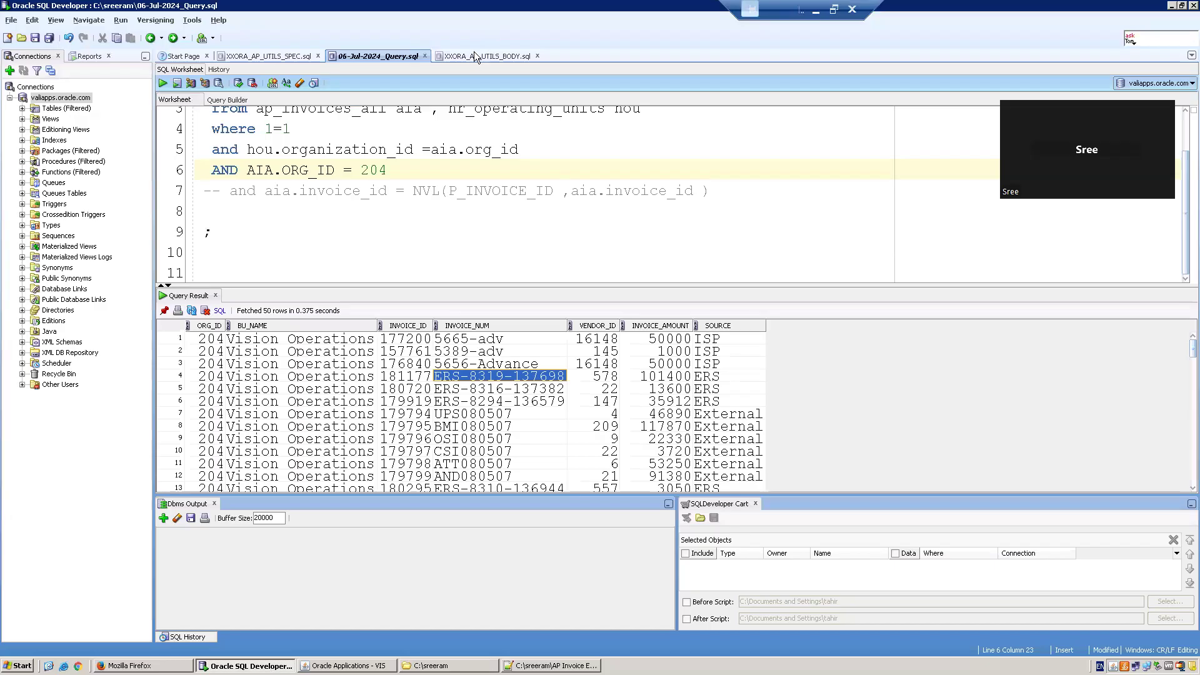
- Review the package body's procedure parameters P_BU_ID and P_INVOICE_ID and its cursor WHERE clause
click(483, 55)
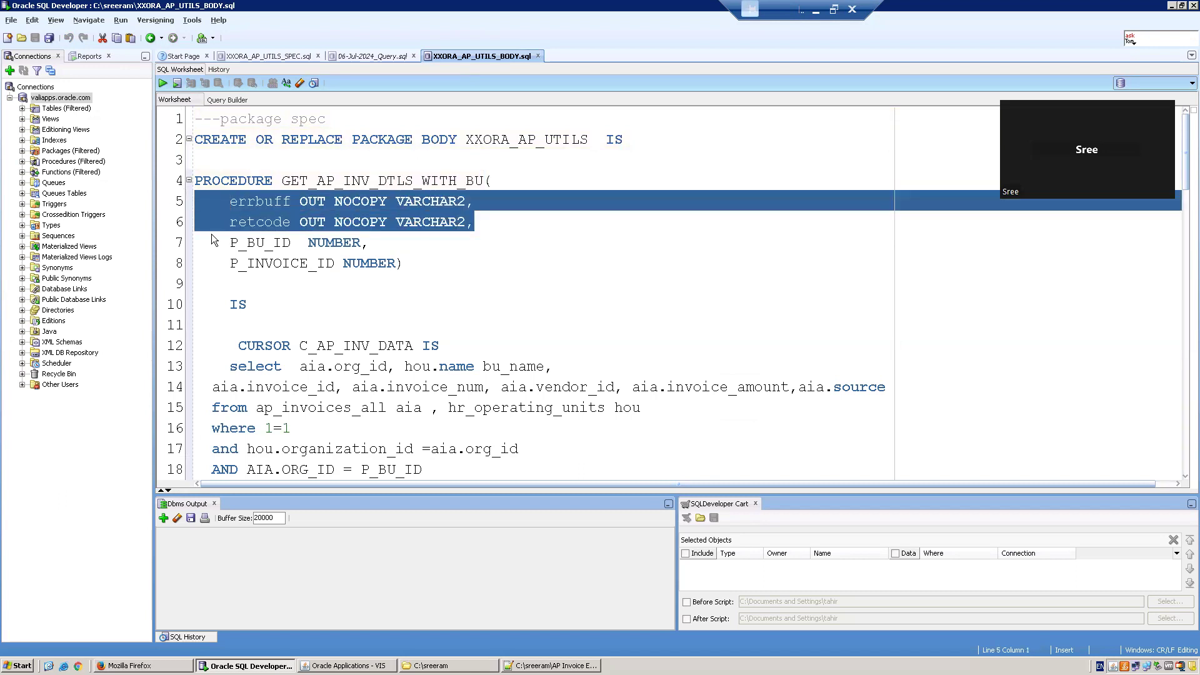
mouse_move(227, 250)
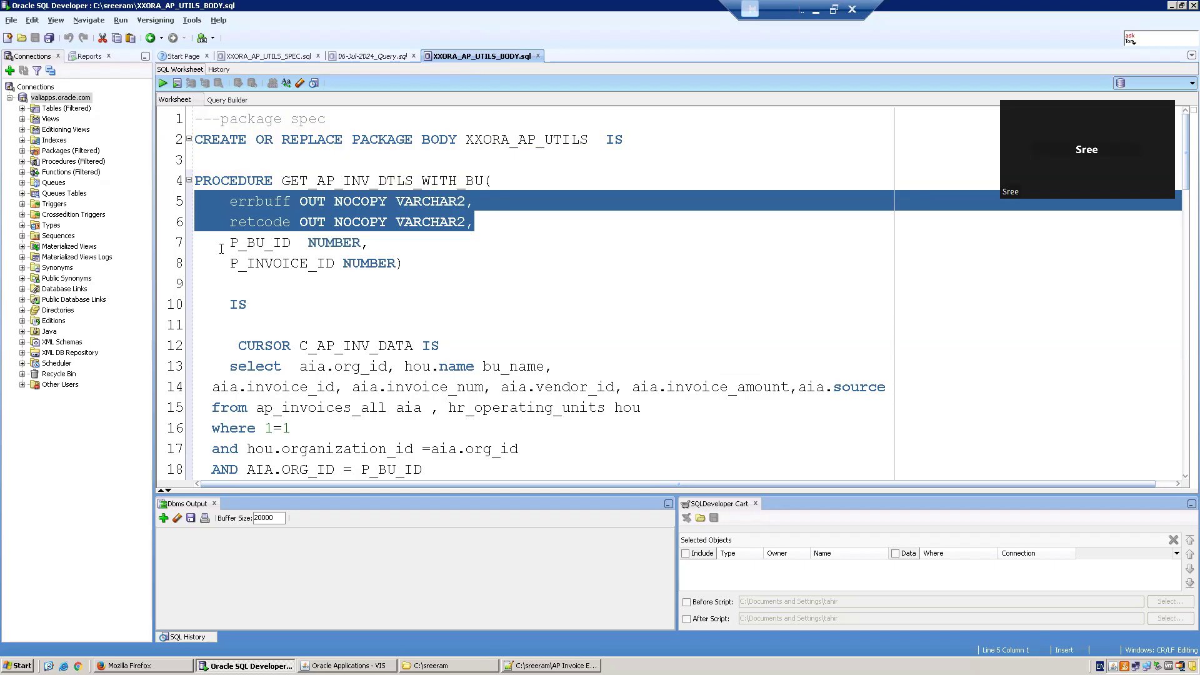
click(260, 242)
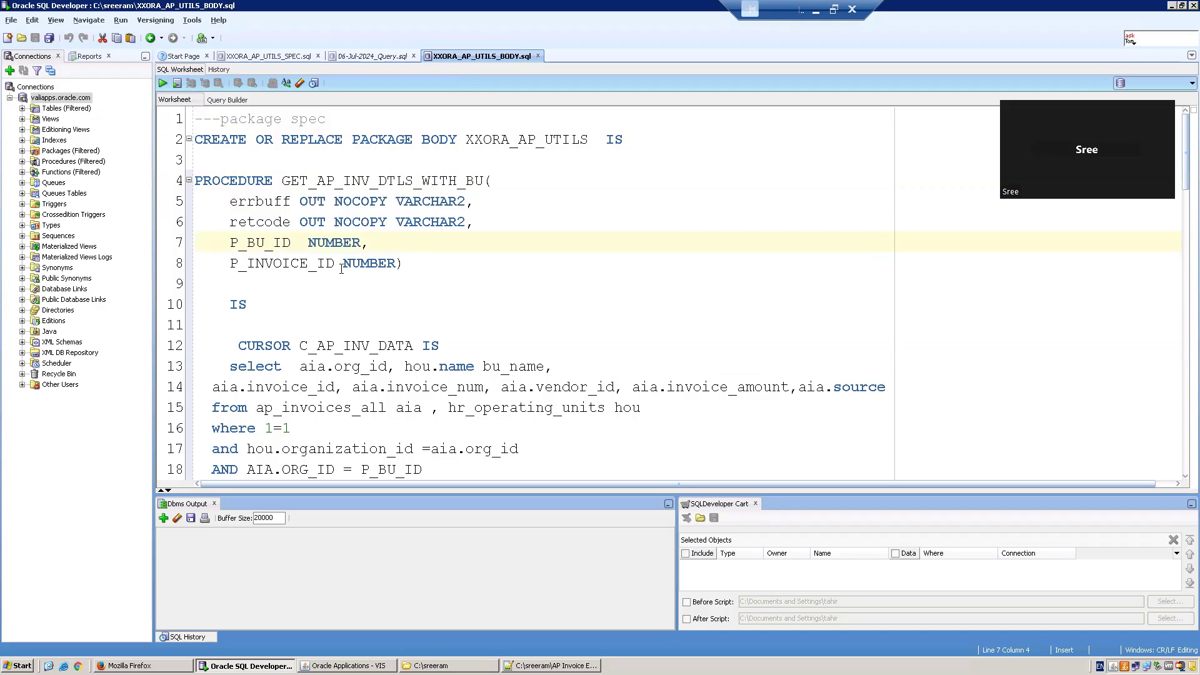
click(238, 304)
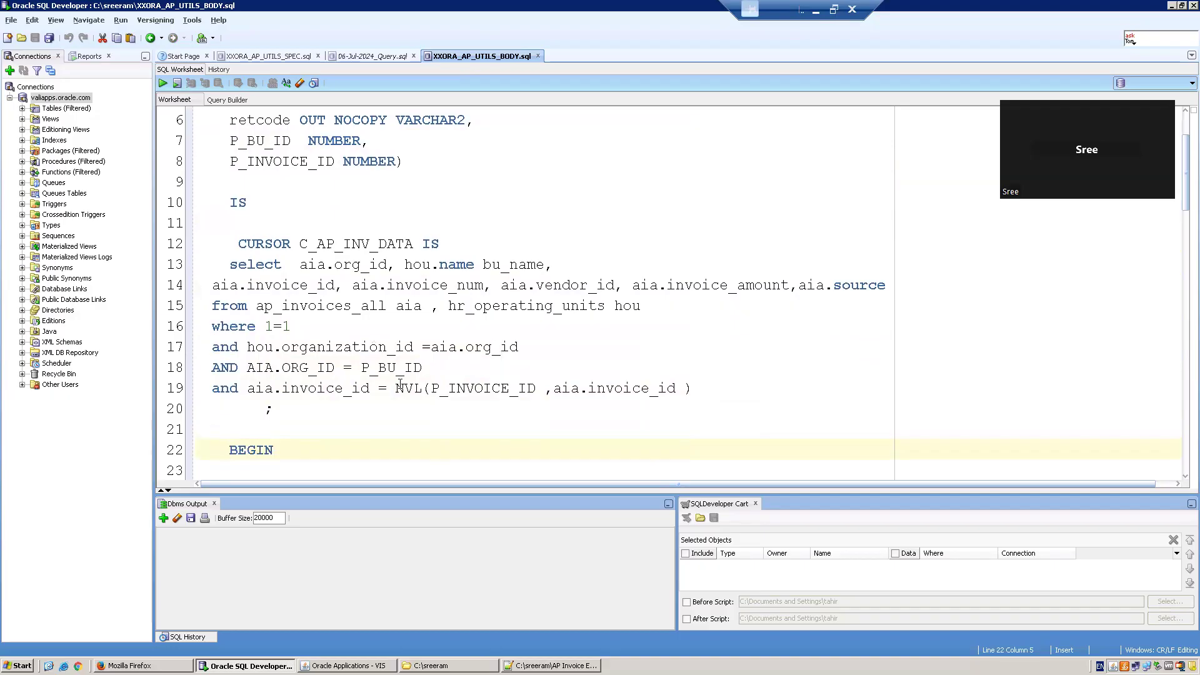
drag(291, 368, 431, 367)
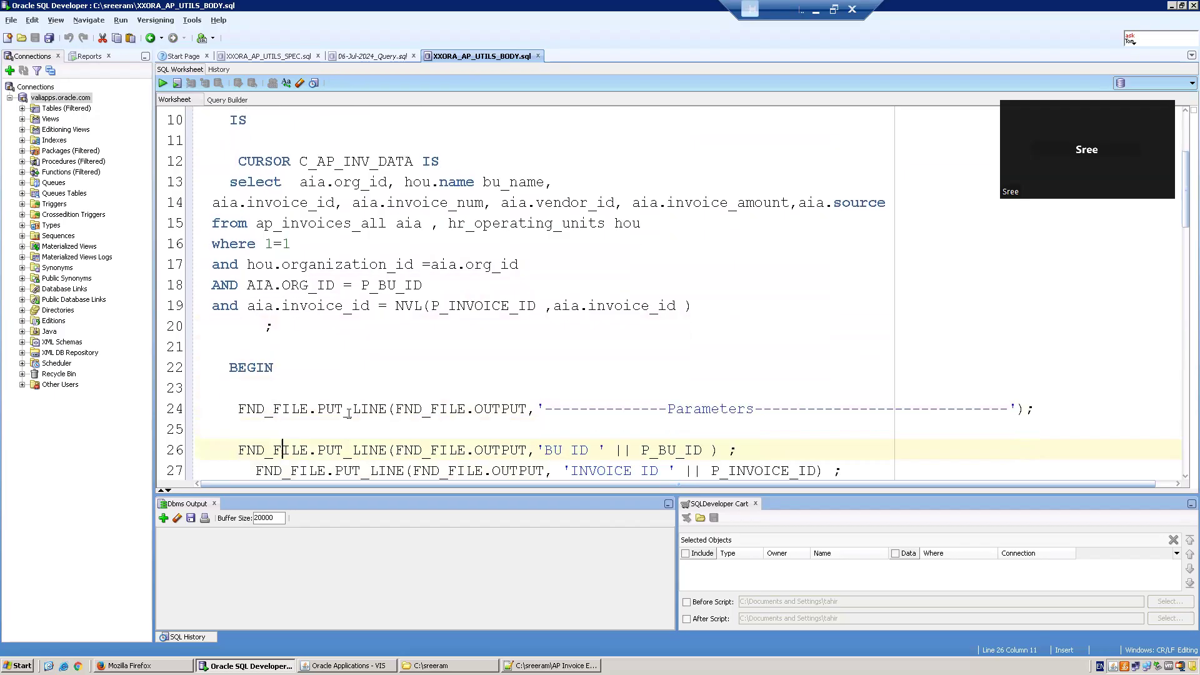
- Review the loop's FND_FILE.PUT_LINE calls writing each invoice line to the OUTPUT destination
scroll(down, 3)
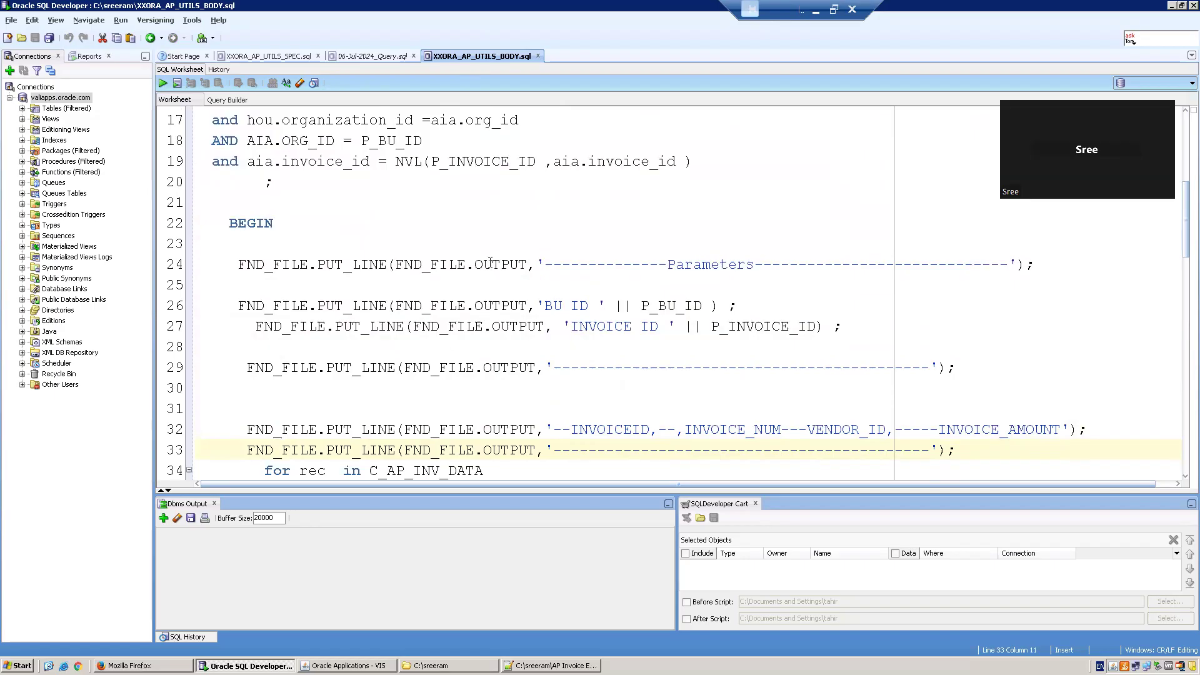
double_click(498, 264)
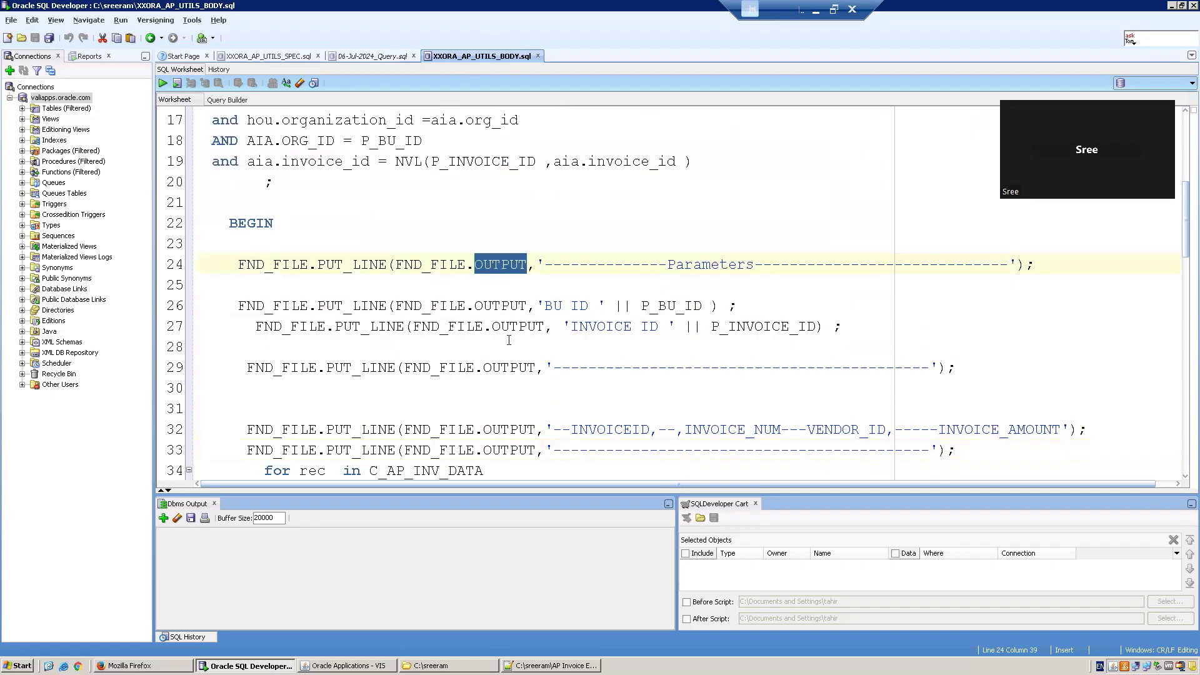
text(loop;)
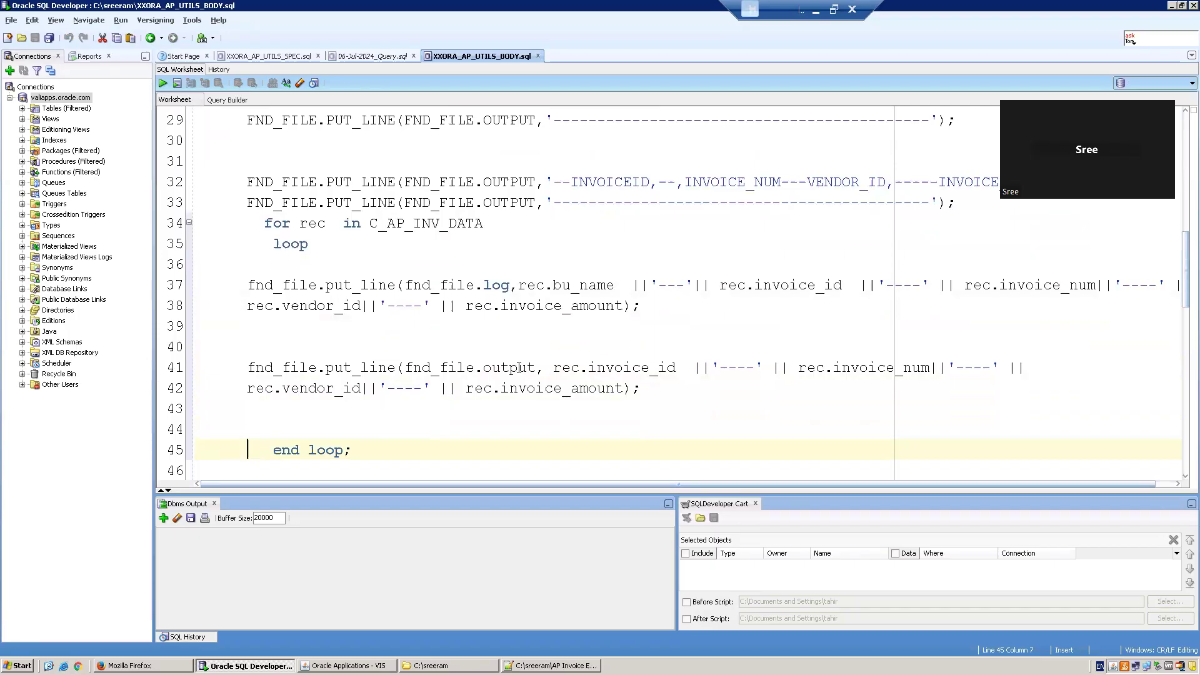
double_click(424, 222)
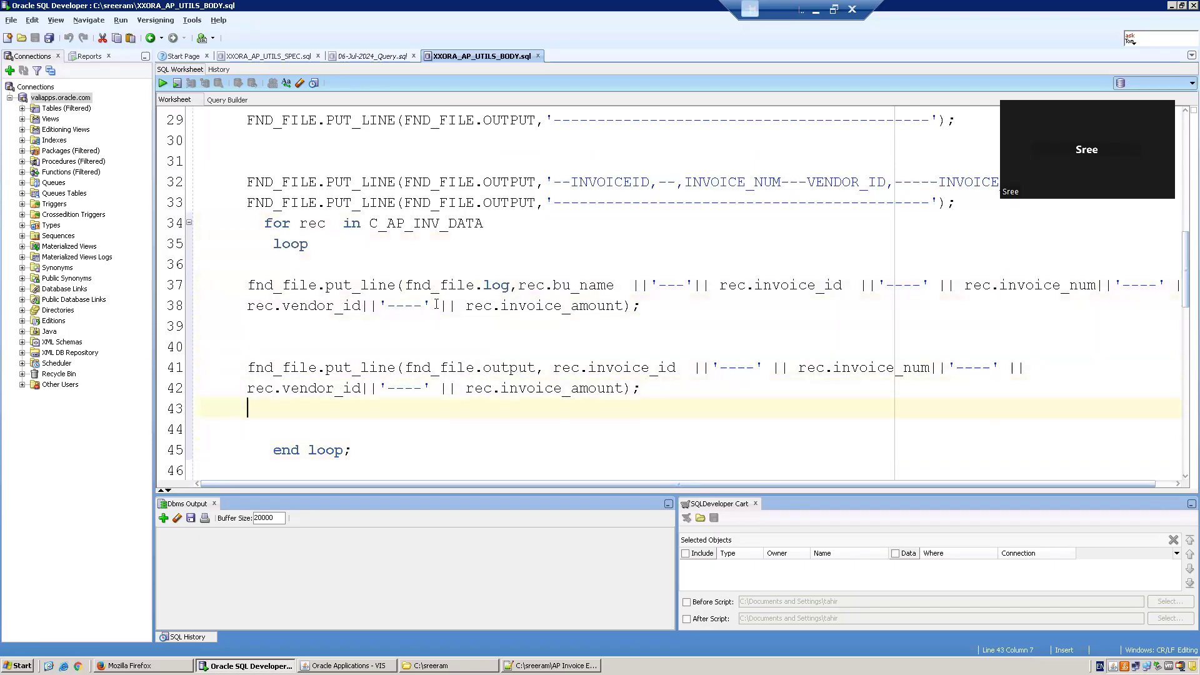
scroll(down, 3)
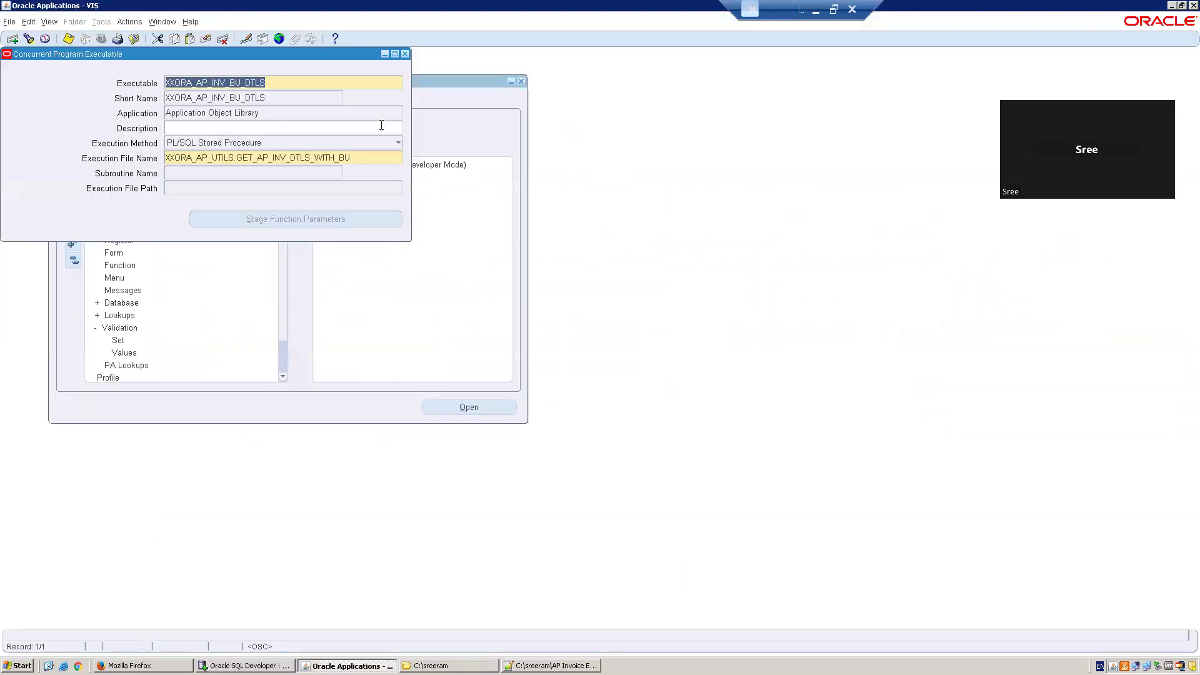
- Submit the XXORA AP Inv With BU Details Extract with BU Vision Operations, then find my requests
click(48, 22)
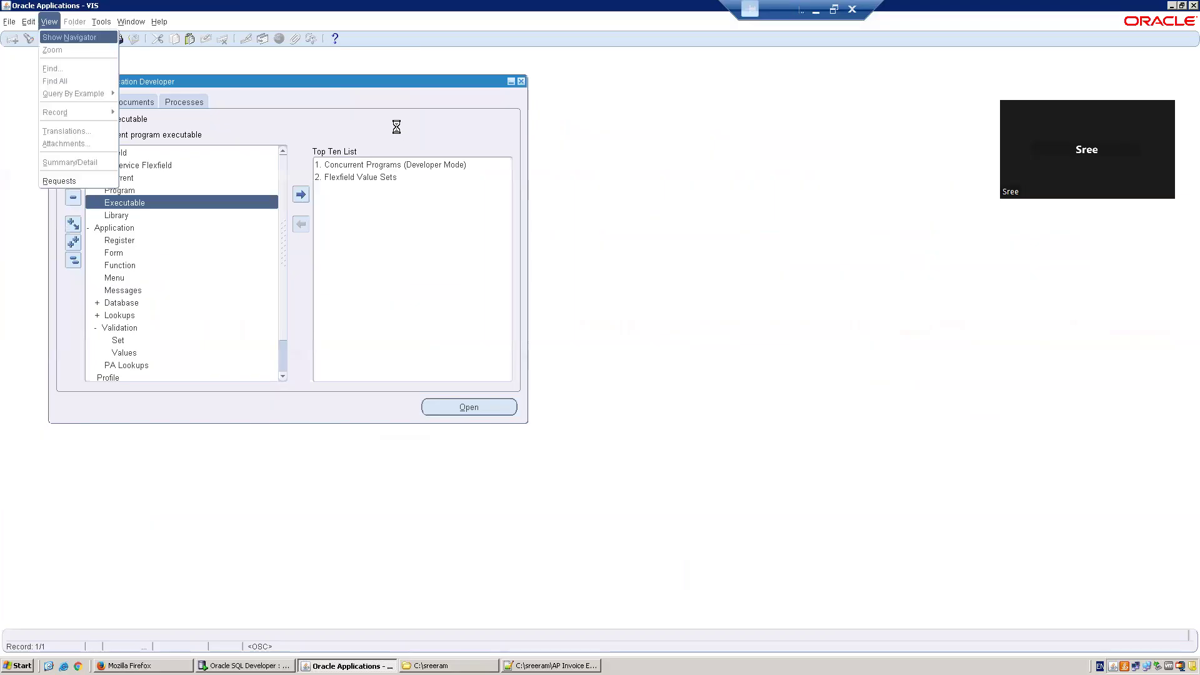
click(60, 180)
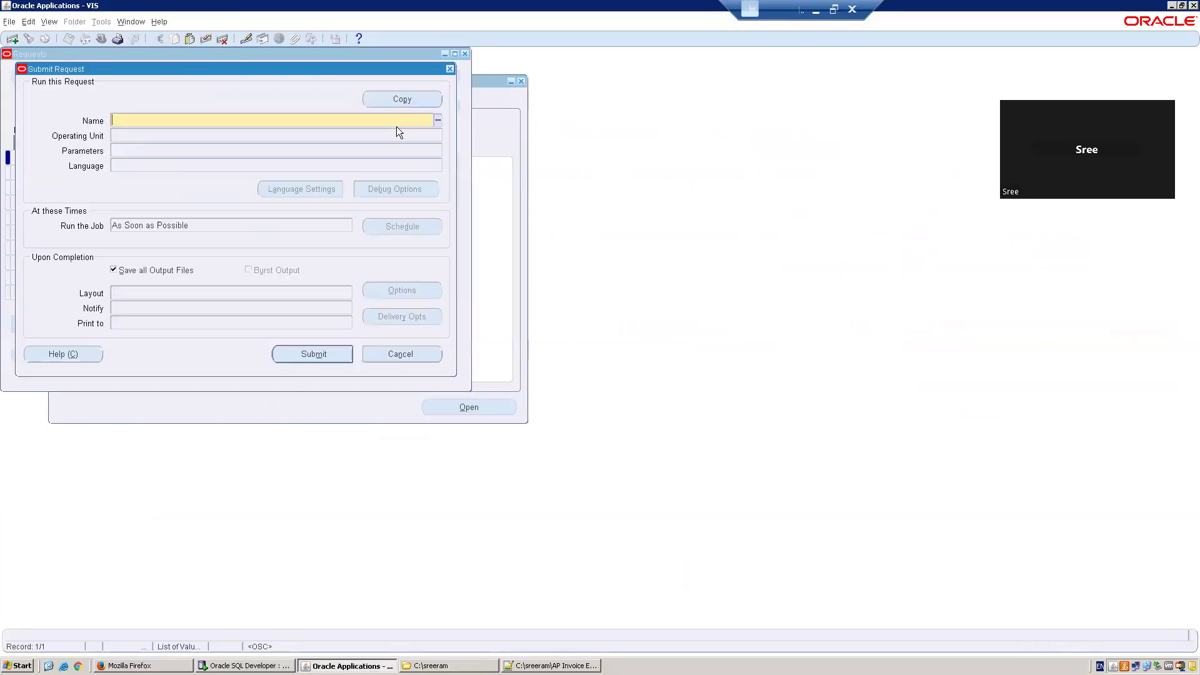
text(XXORA5)
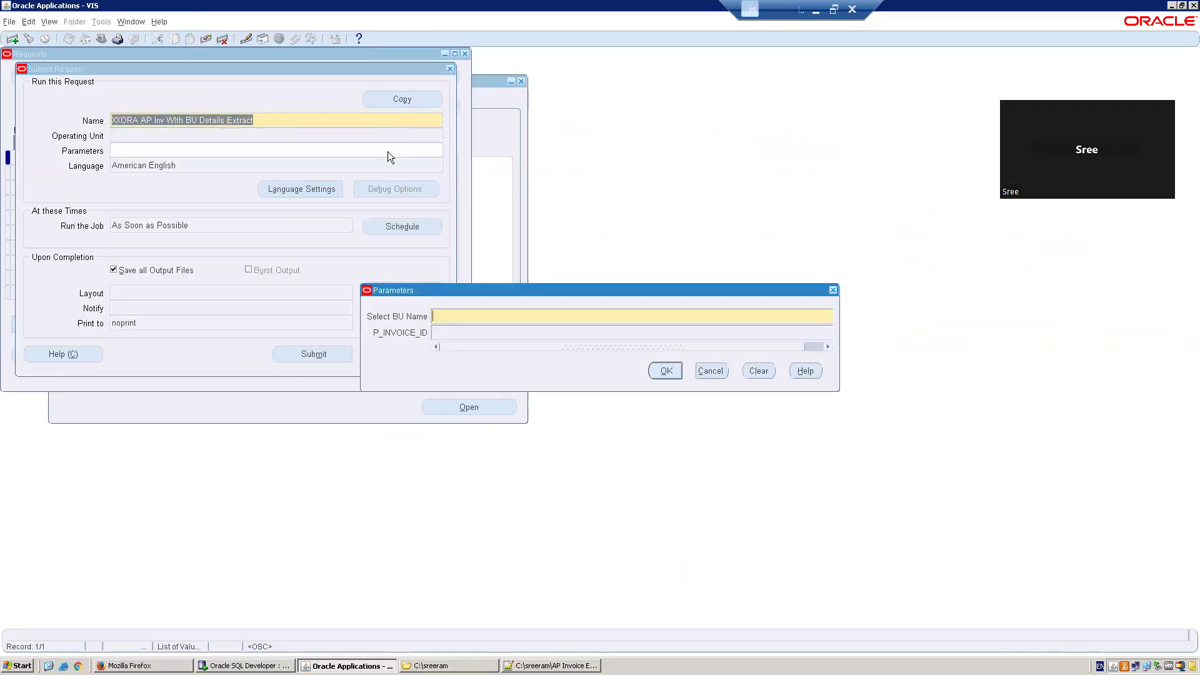
text(Vision)
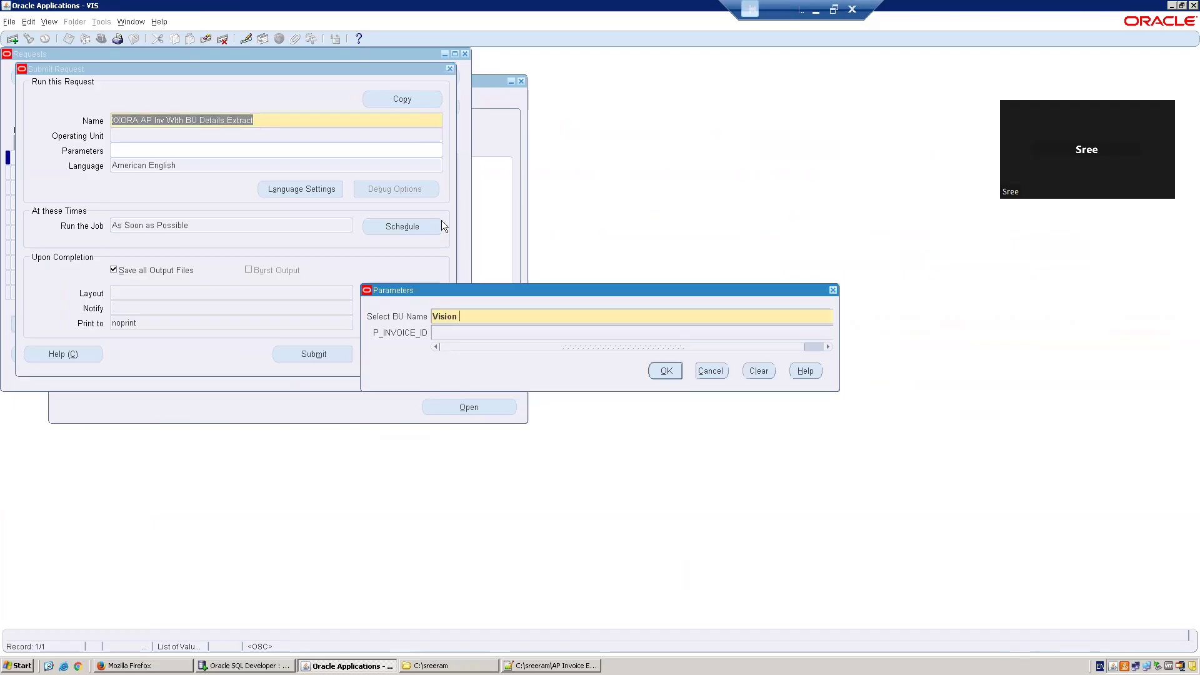
text(Op)
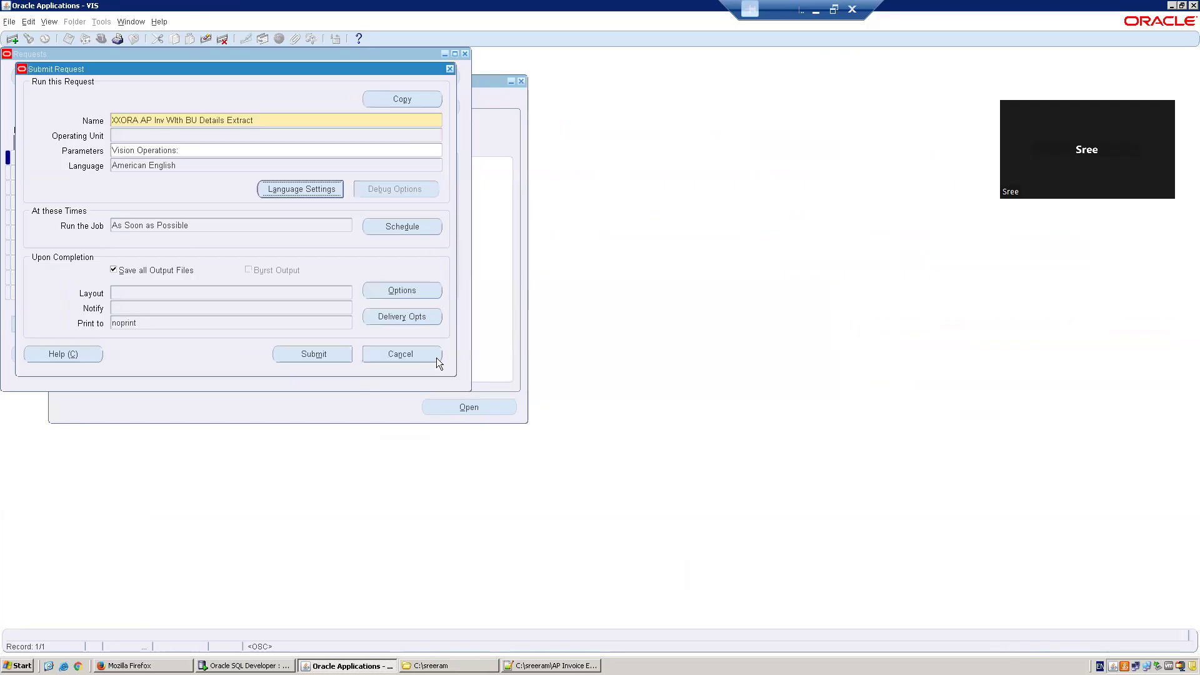
click(311, 354)
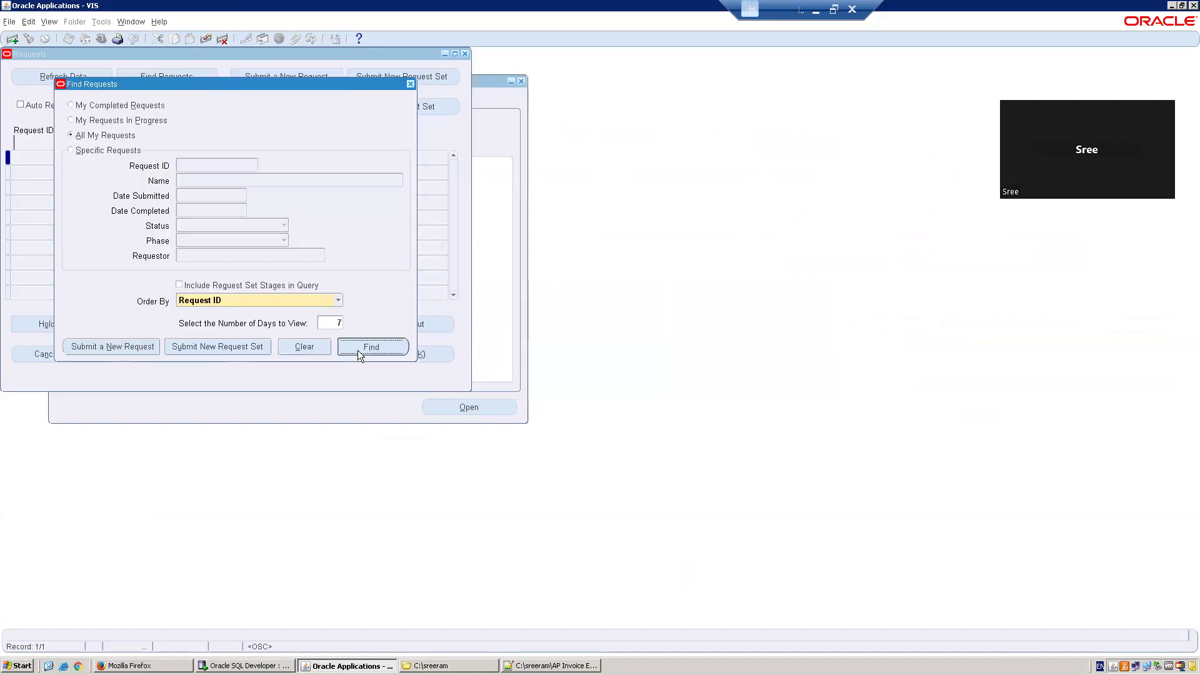
click(371, 346)
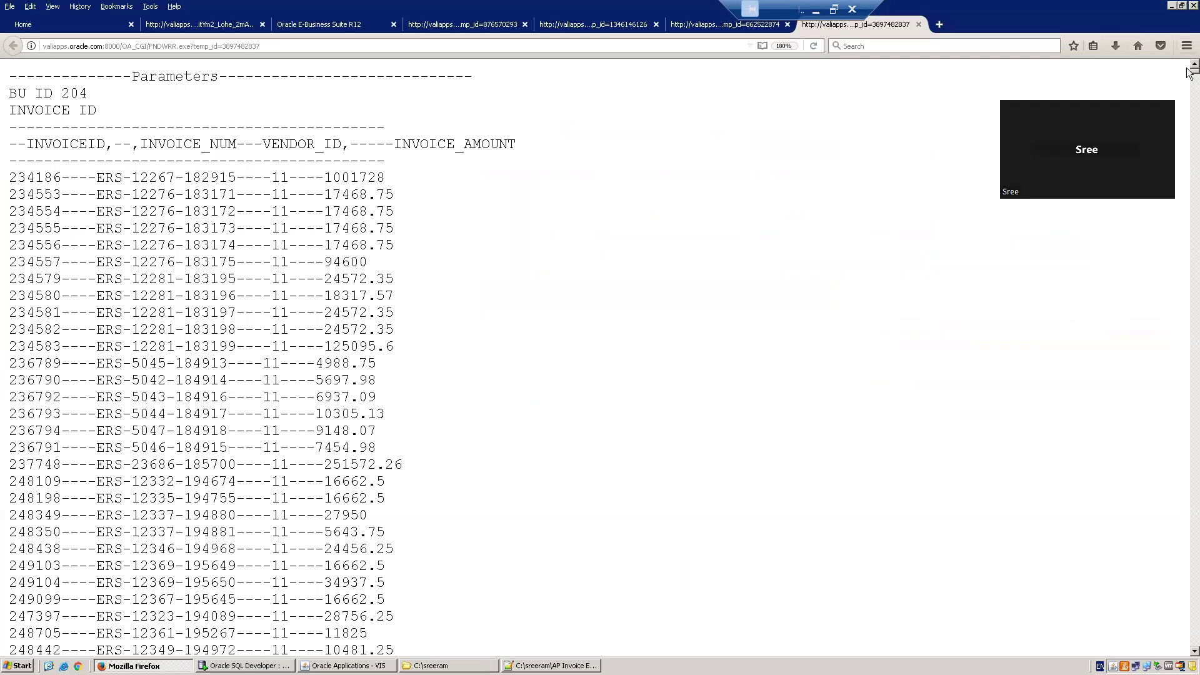
- Scroll through the output listing BU ID 204 and its invoice lines
scroll(down, 3)
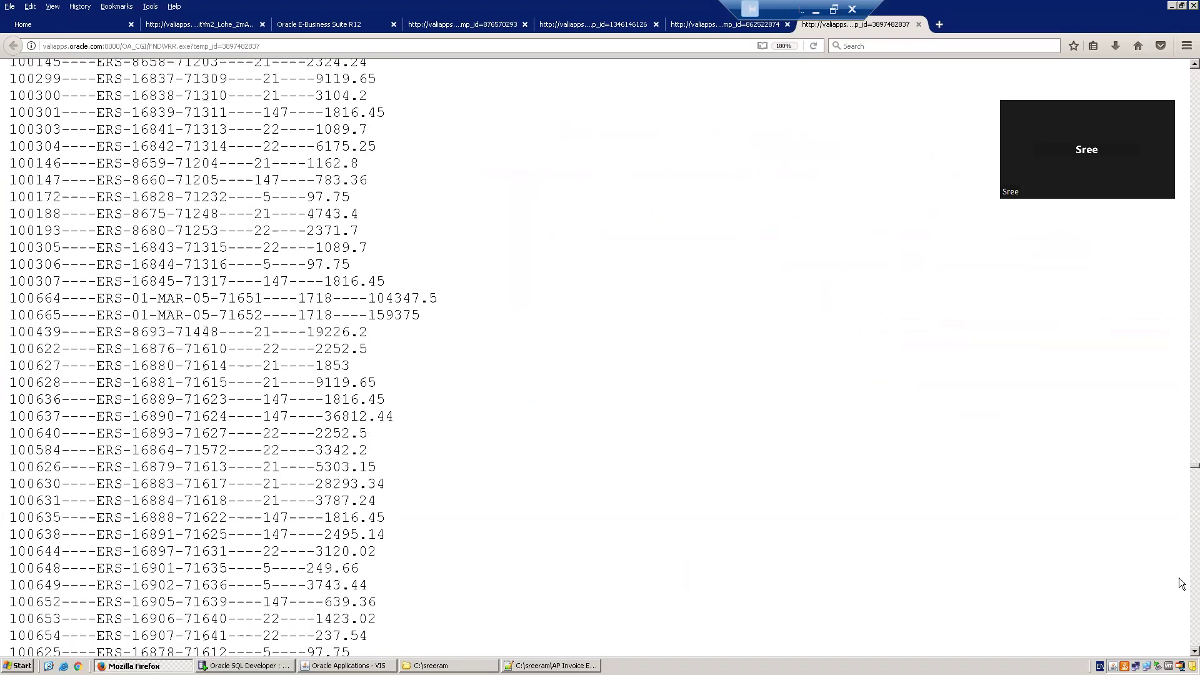
scroll(down, 3)
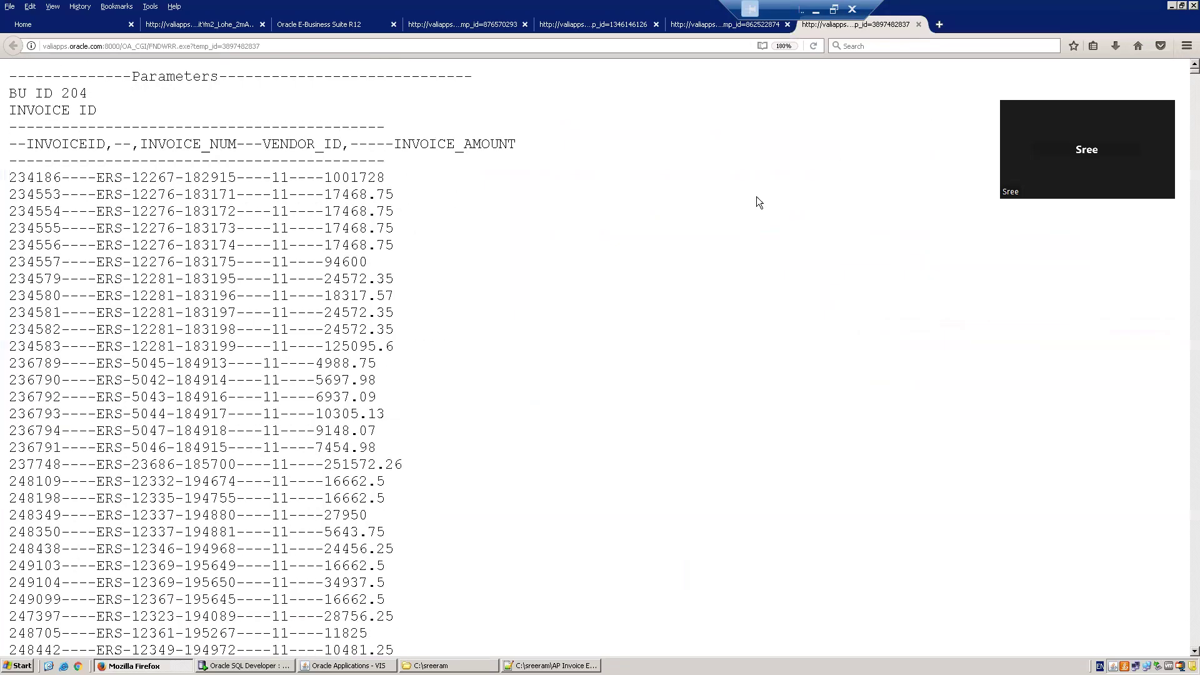
mouse_move(555, 204)
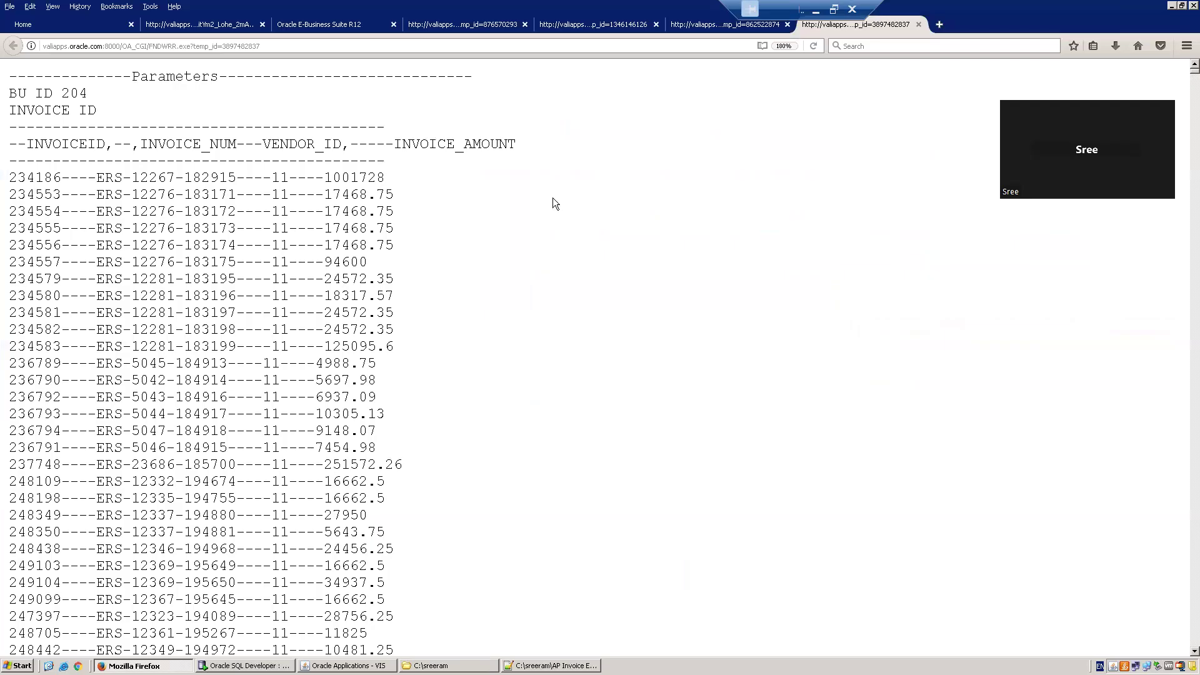
mouse_move(570, 281)
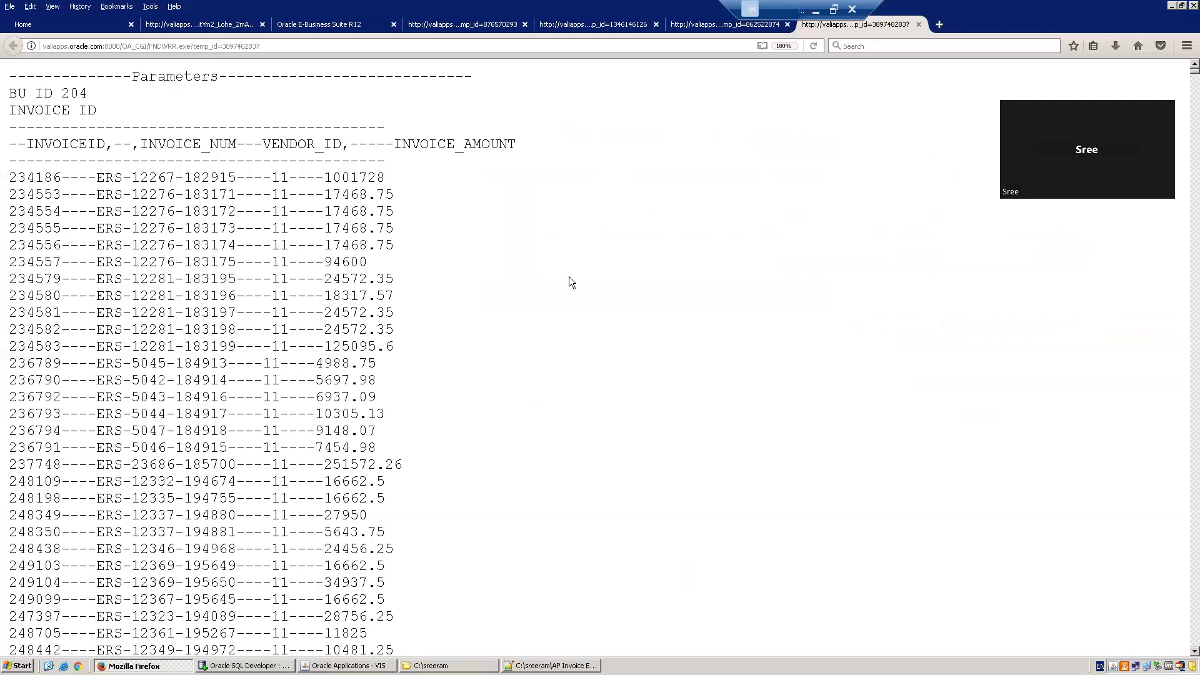